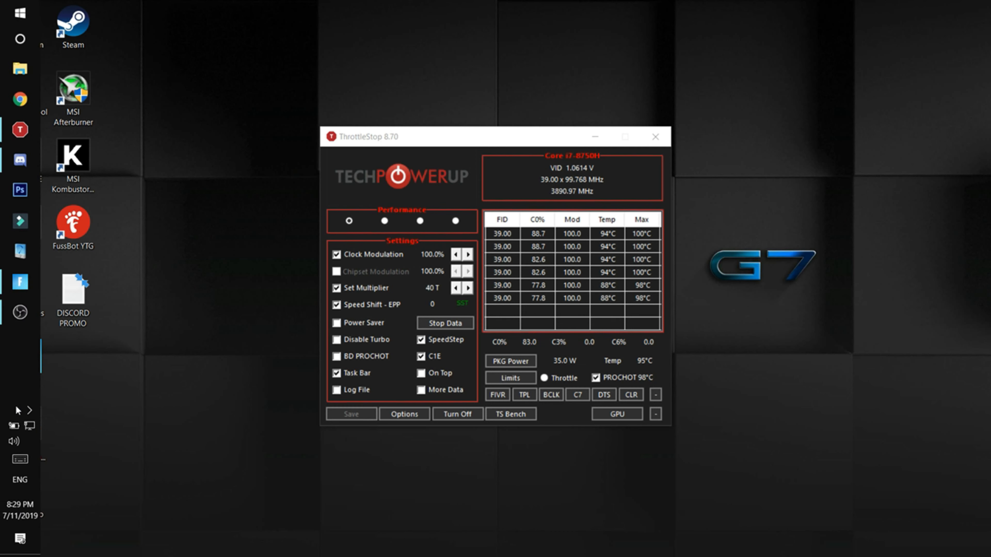
mouse_move(27, 427)
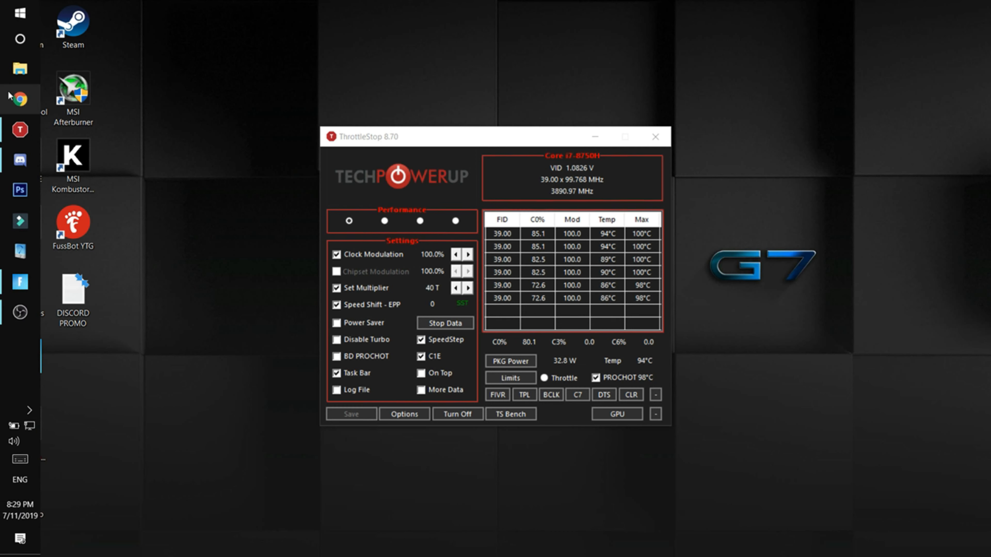
- Bring the Chrome window with the Fortnite server ping page to the front
click(21, 99)
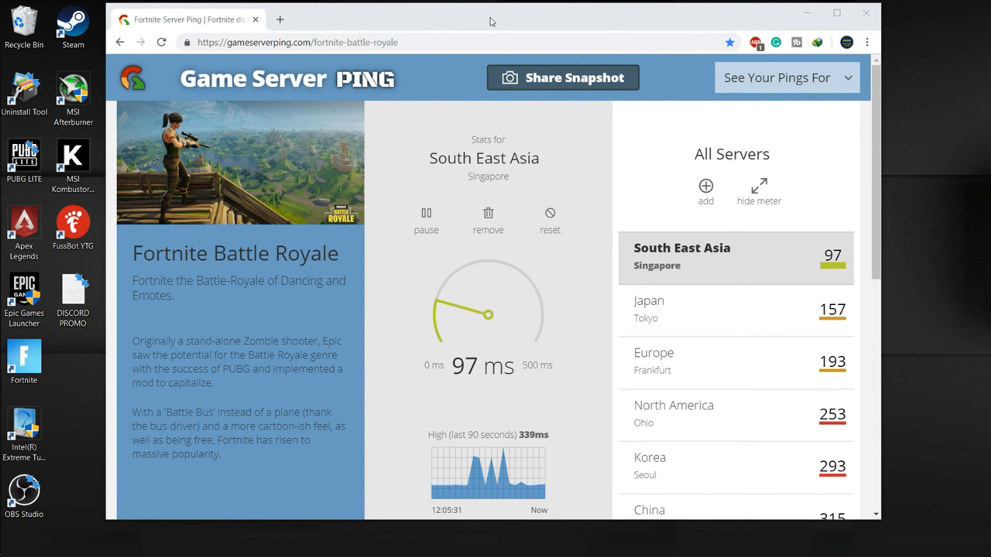
- Return to Chrome and start a new tab searching for 'amazon web' to reach aws.amazon.com
key(alt+tab)
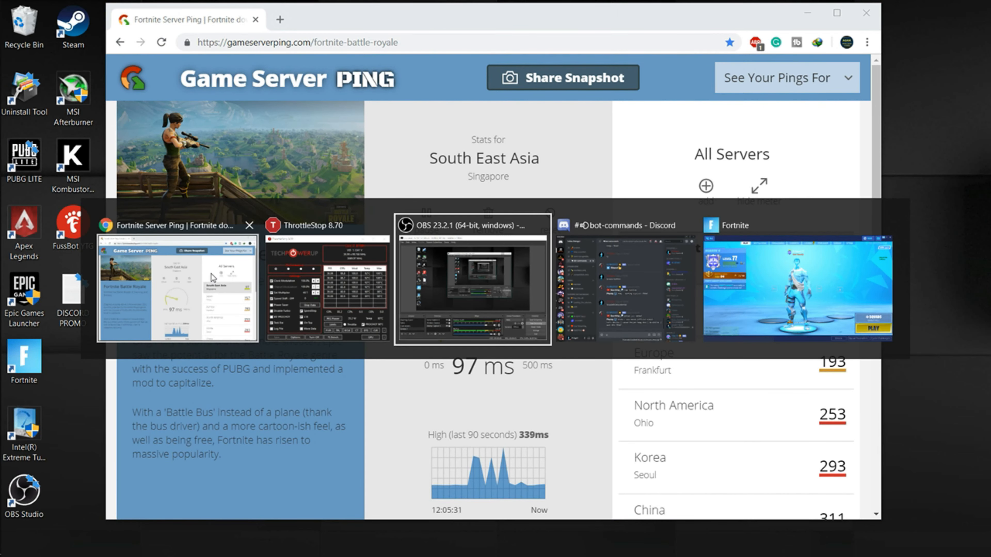
click(176, 290)
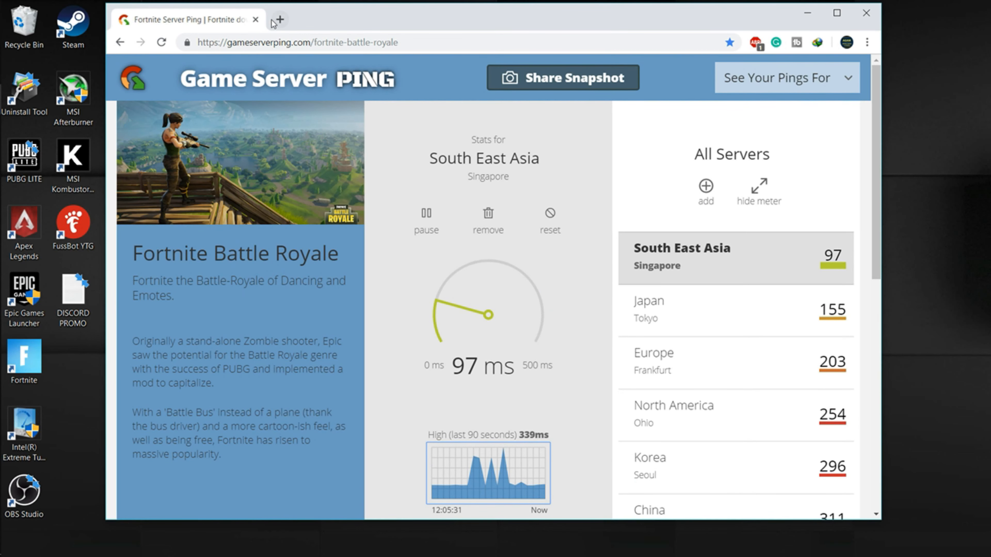
click(280, 19)
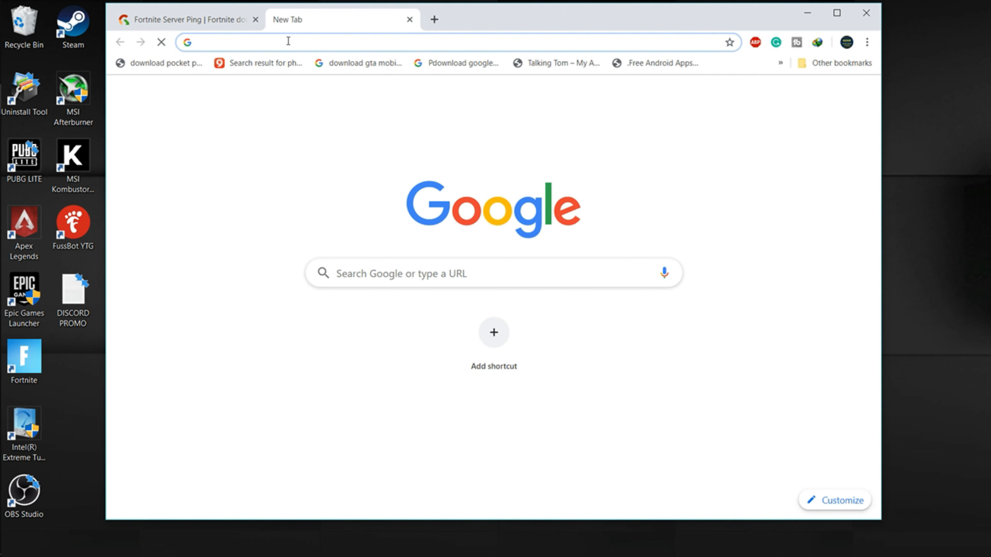
text(amazon web)
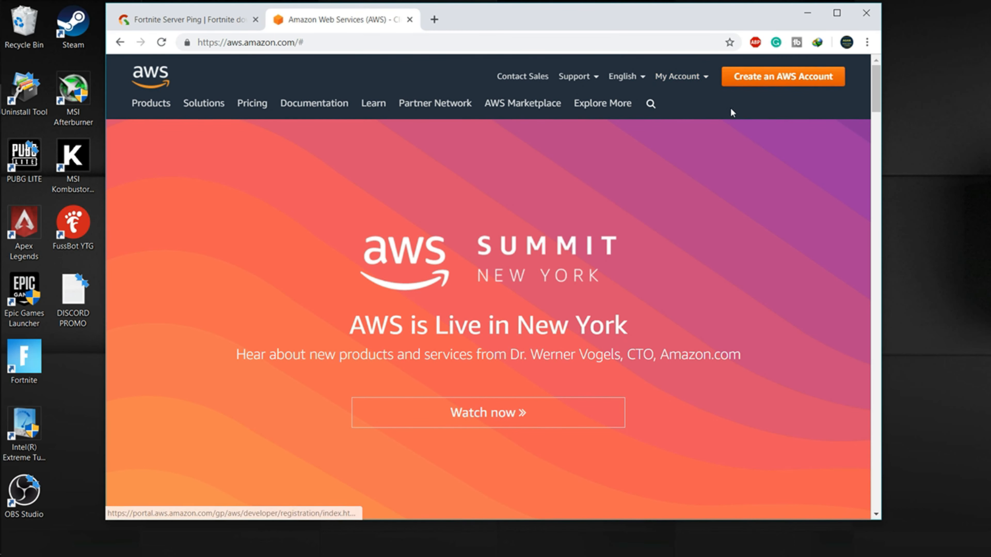
- Sign in via My Account > AWS Management Console using the email and saved password
click(678, 76)
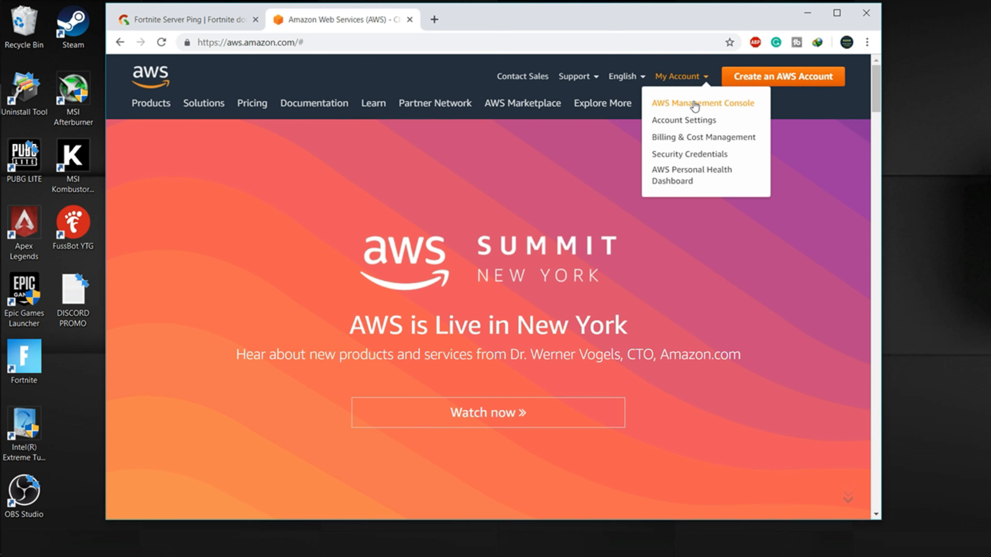
click(696, 104)
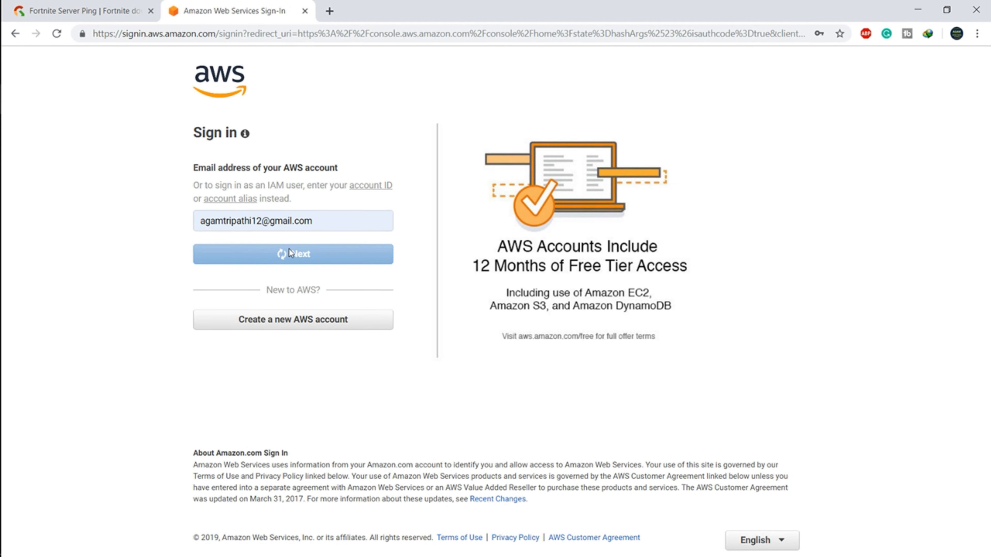
click(292, 254)
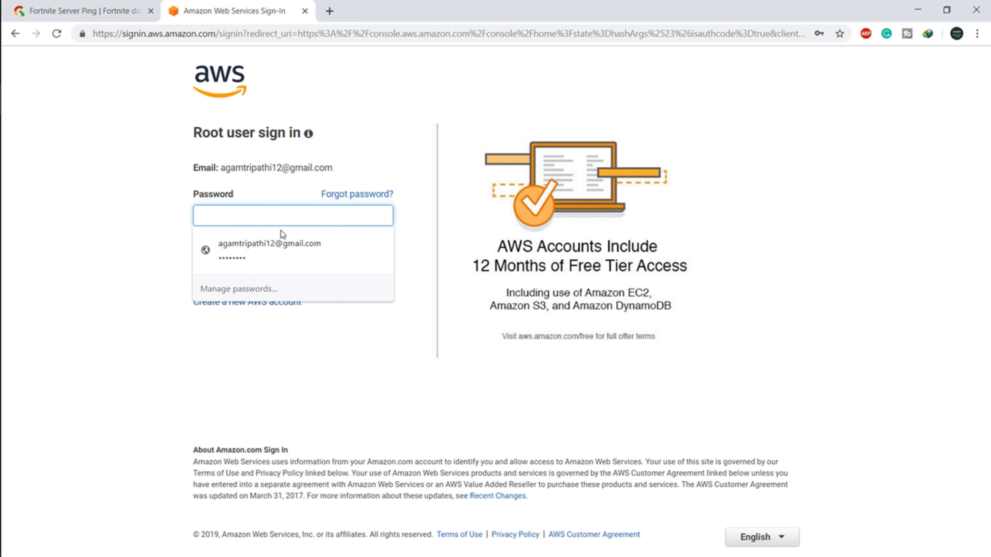
click(268, 253)
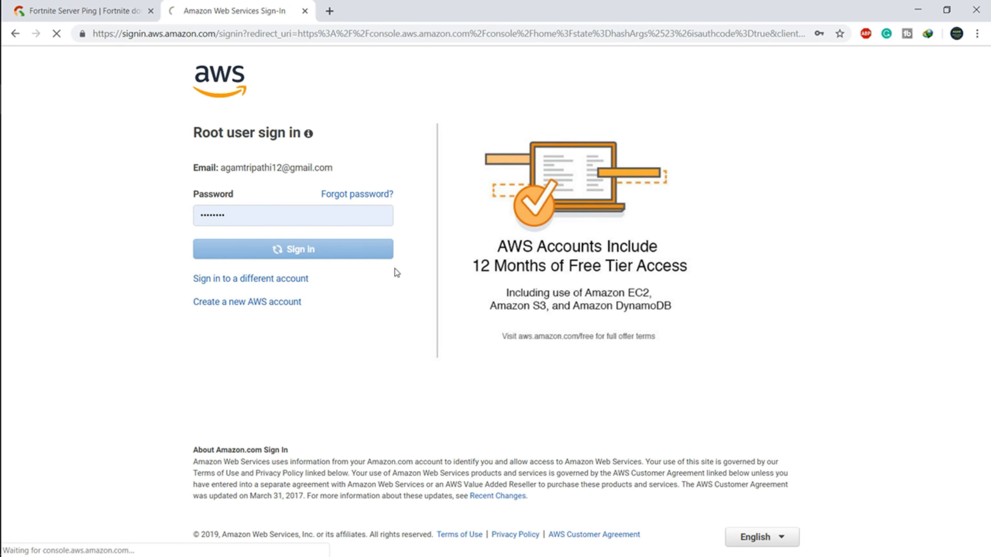
click(290, 250)
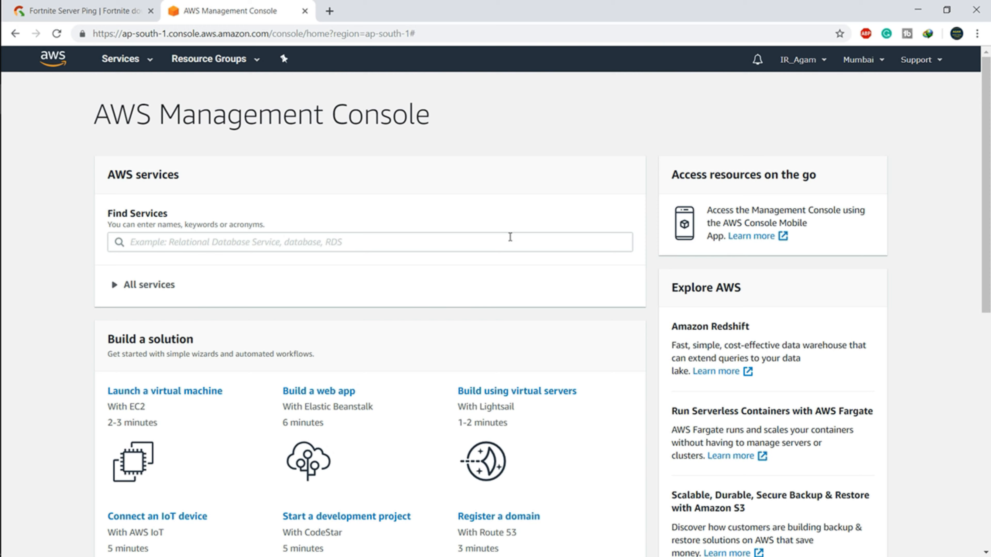
mouse_move(446, 80)
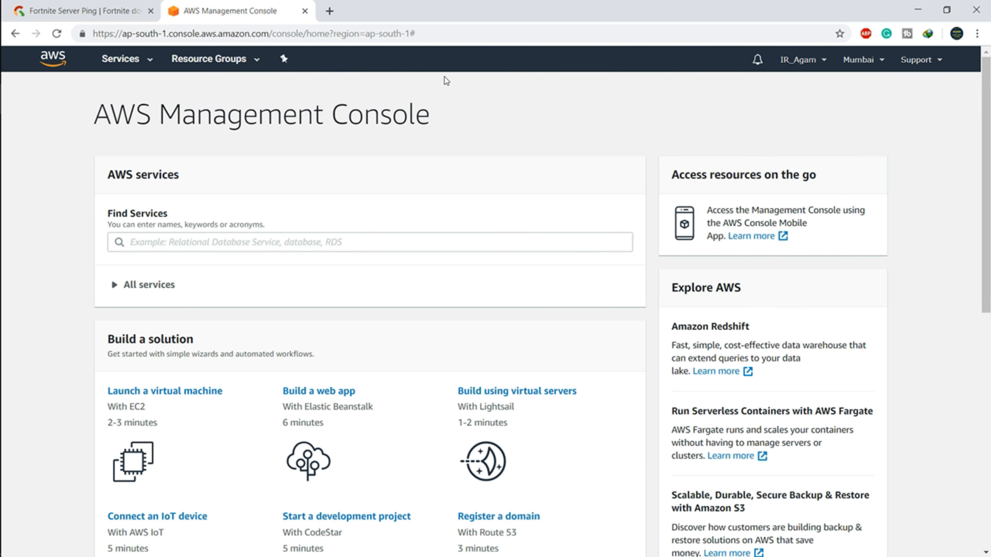
mouse_move(574, 118)
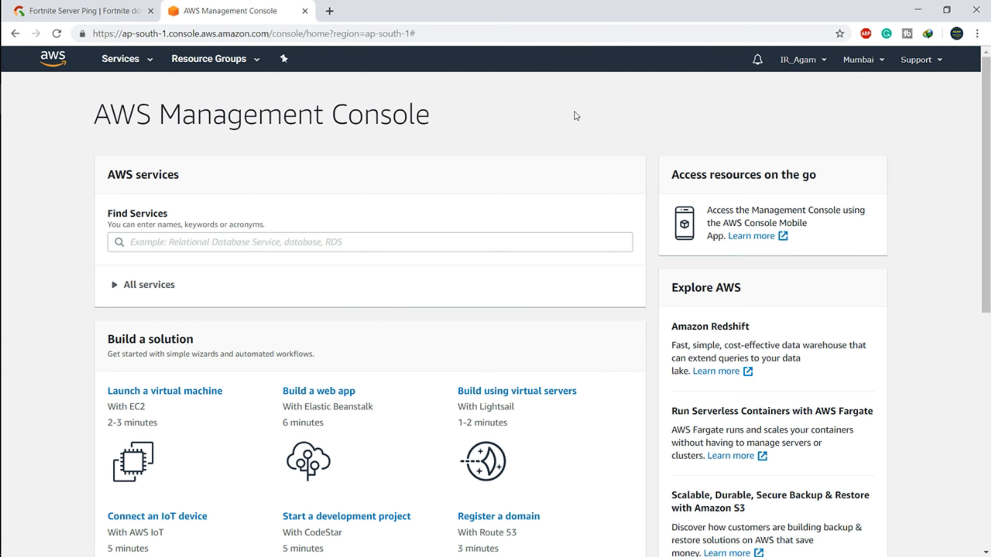
mouse_move(140, 73)
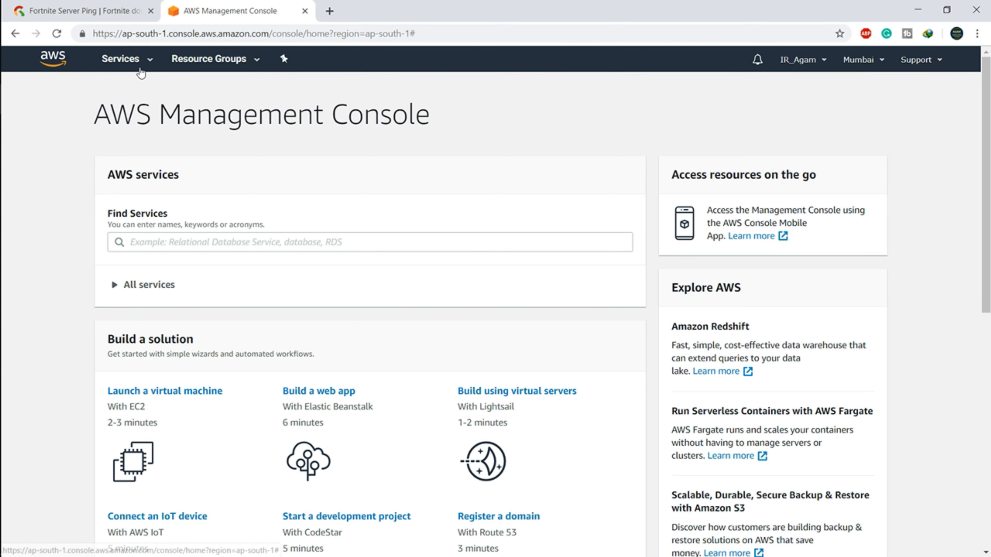
- Find CloudFormation under Services with the search 'cloud' and go to the NewVPN stack details
click(119, 59)
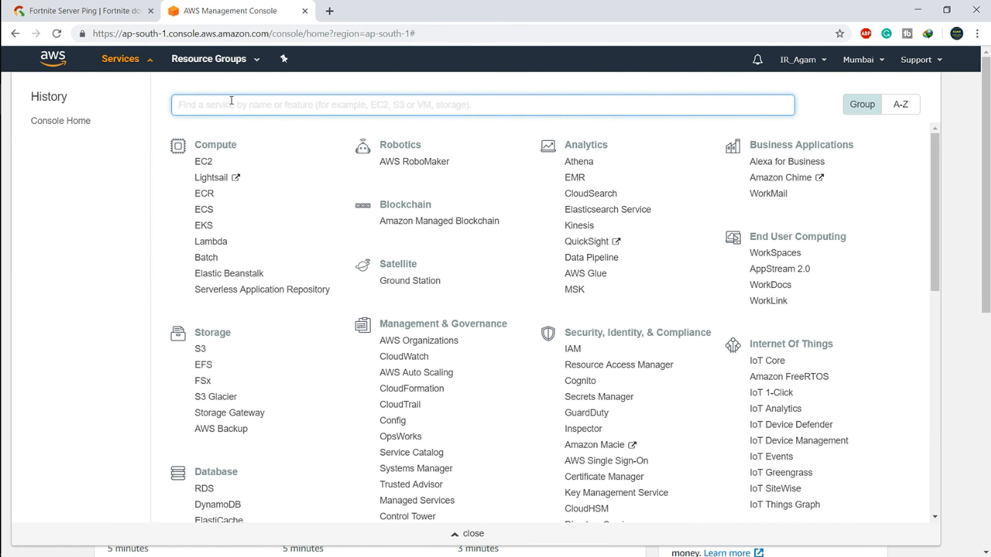
text(cloud)
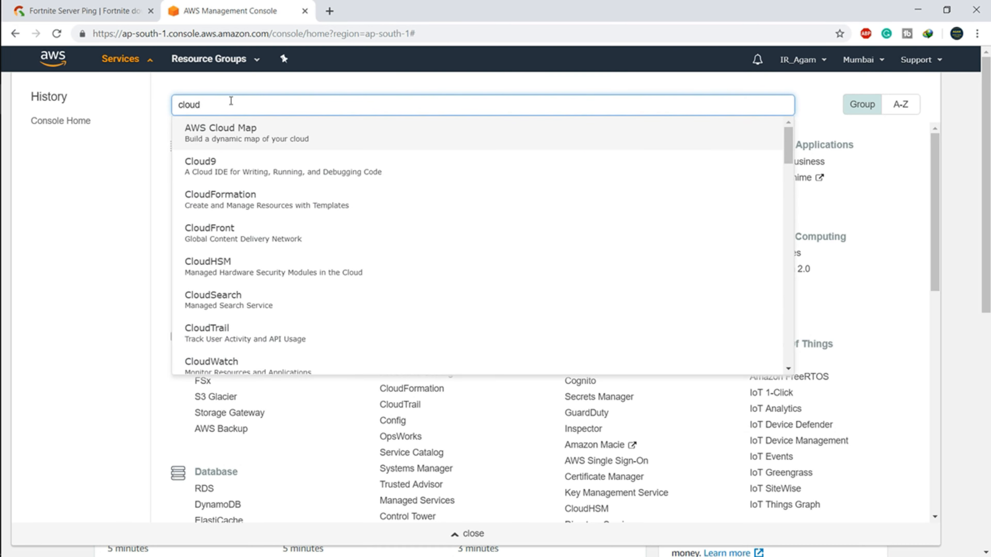
mouse_move(287, 203)
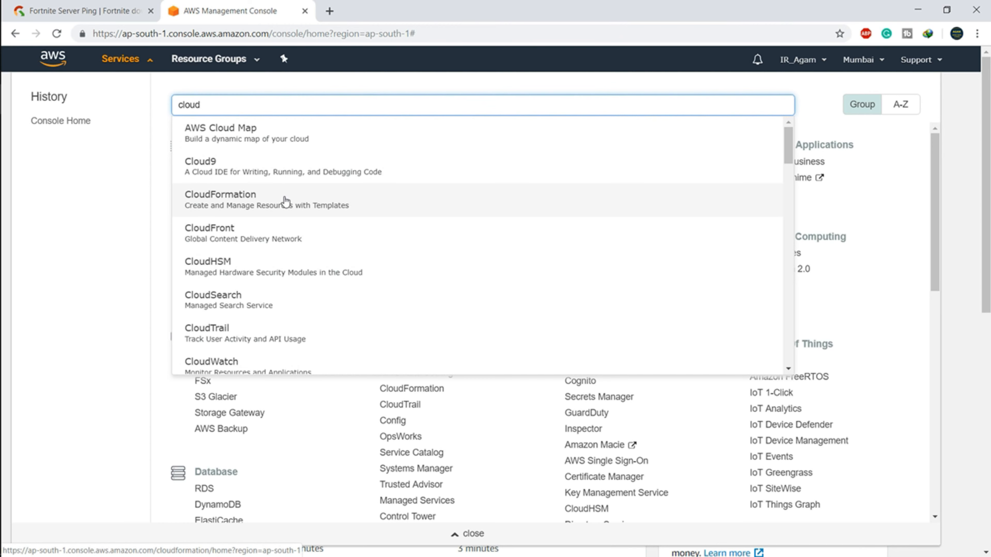
click(220, 195)
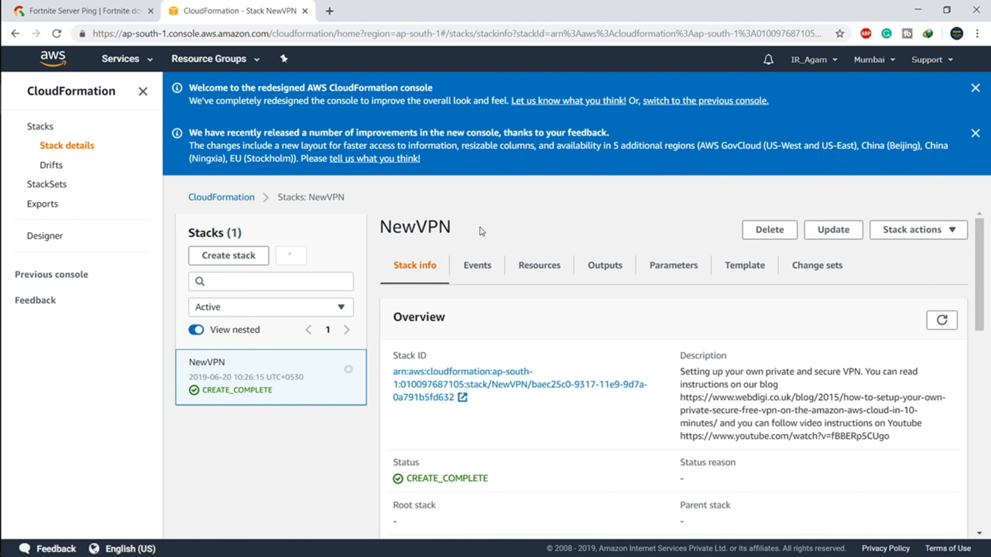
- Dismiss both announcement banners and check the region list, keeping Asia Pacific (Mumbai)
click(975, 89)
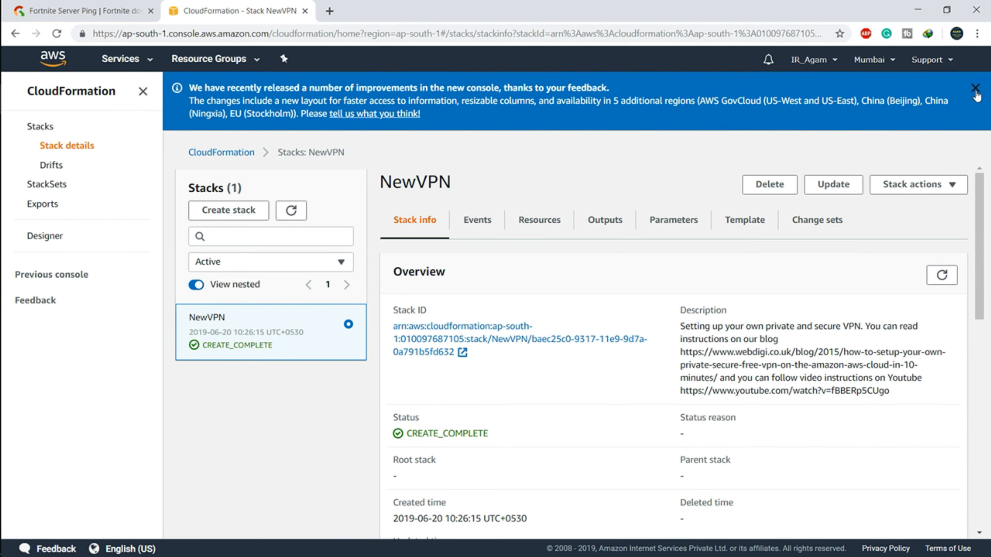
click(975, 87)
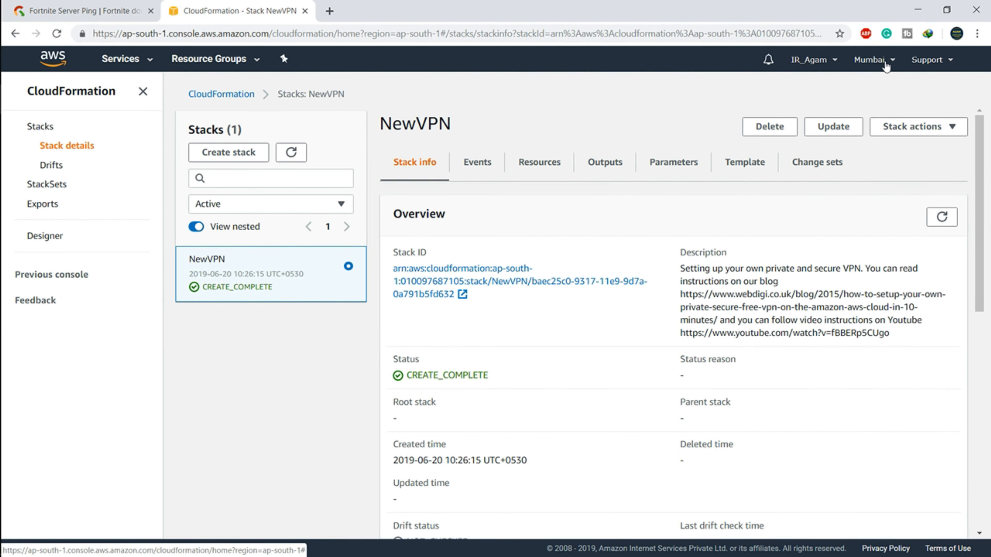
click(875, 60)
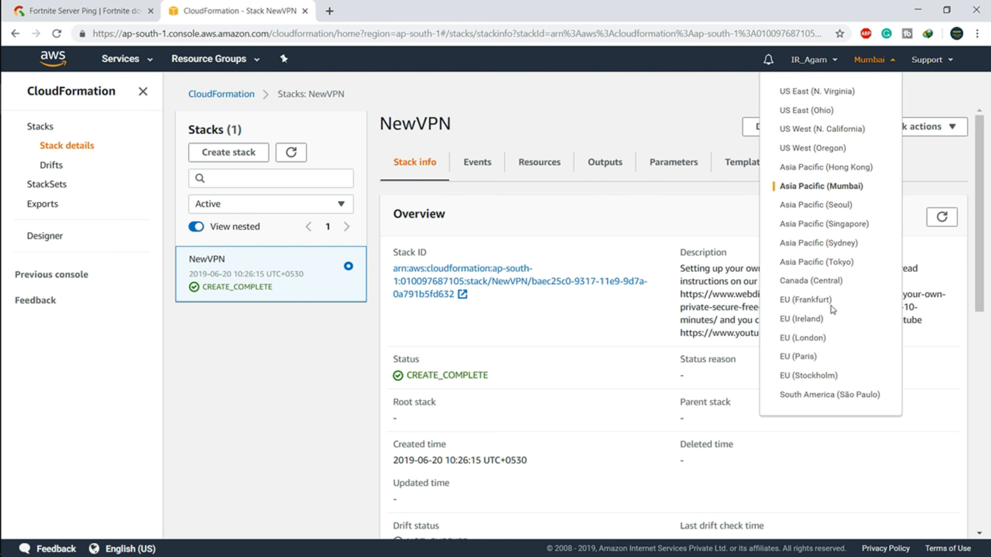
mouse_move(817, 344)
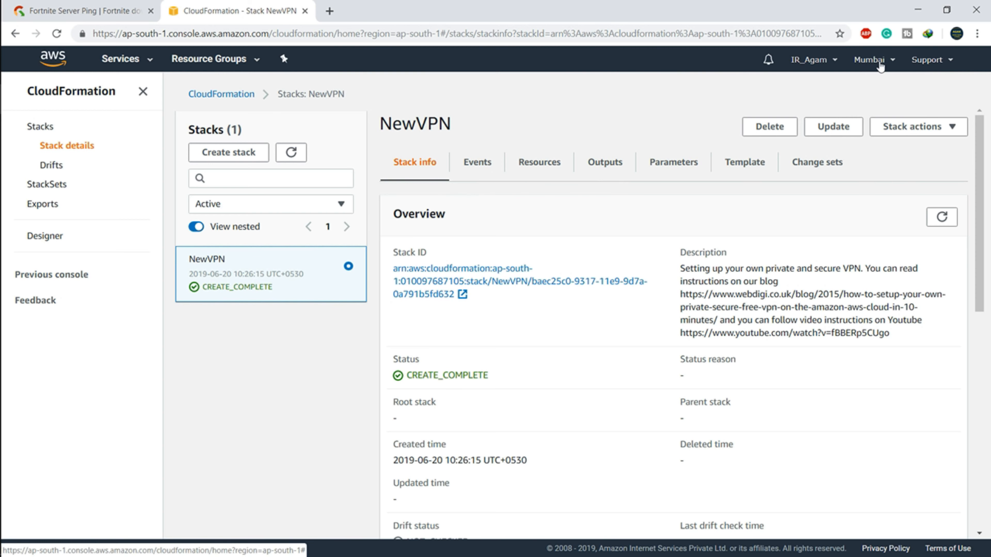
mouse_move(878, 73)
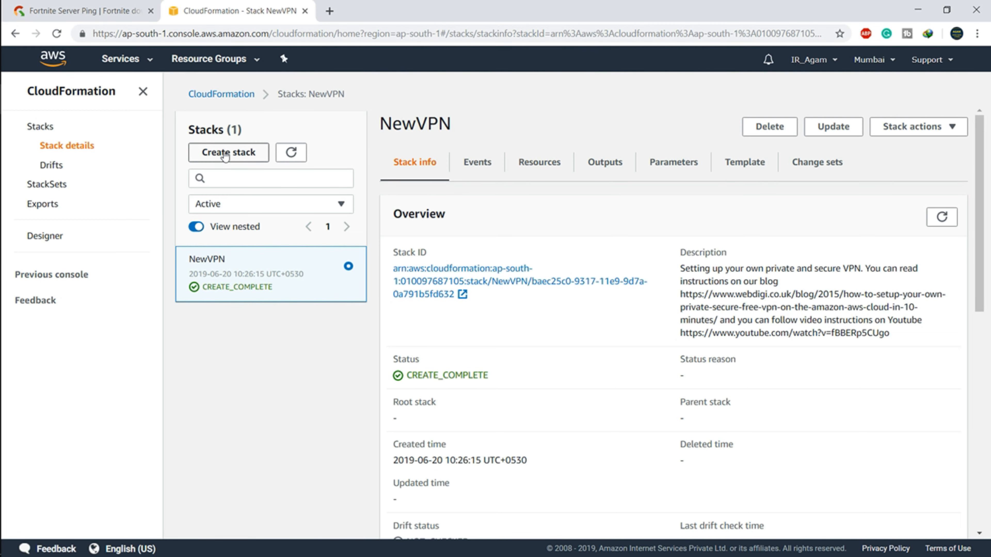
click(228, 153)
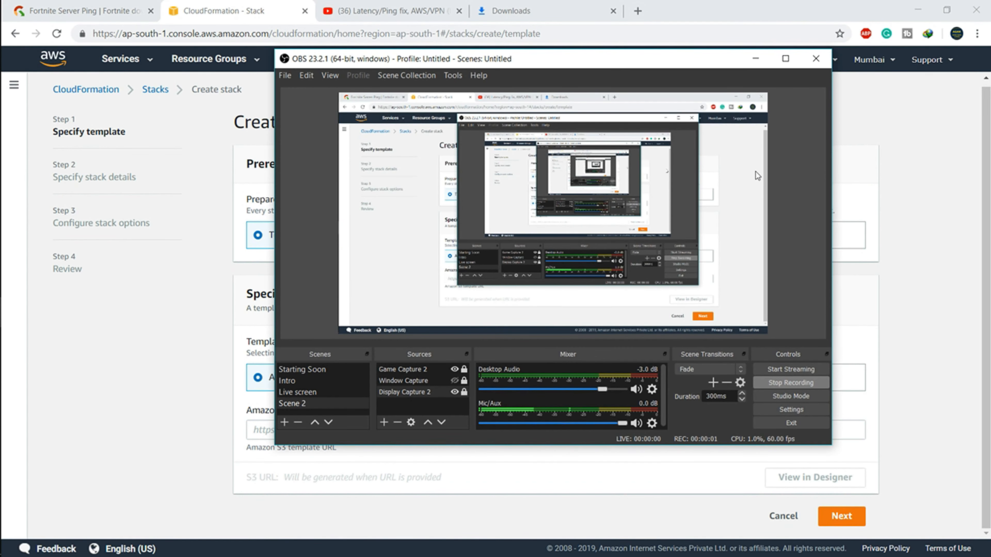
click(816, 59)
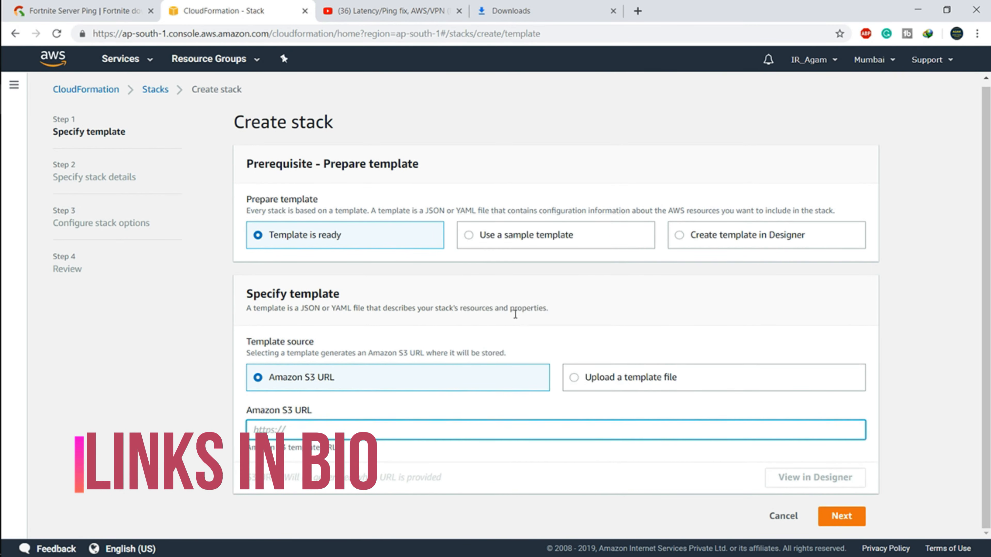
text(https://s3.amazonaws.com/webdigi/VPN/Unified-Cloud-Formation.yaml)
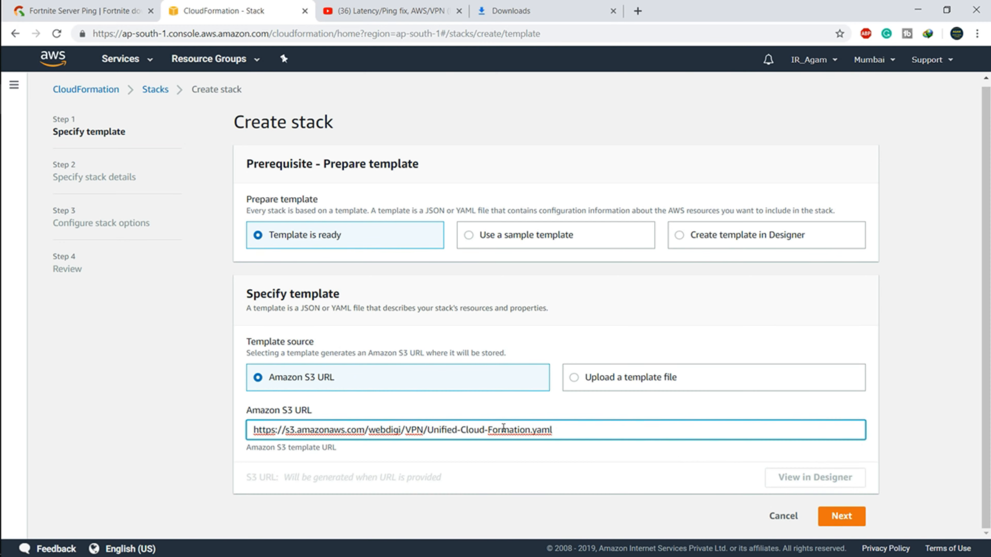
mouse_move(841, 522)
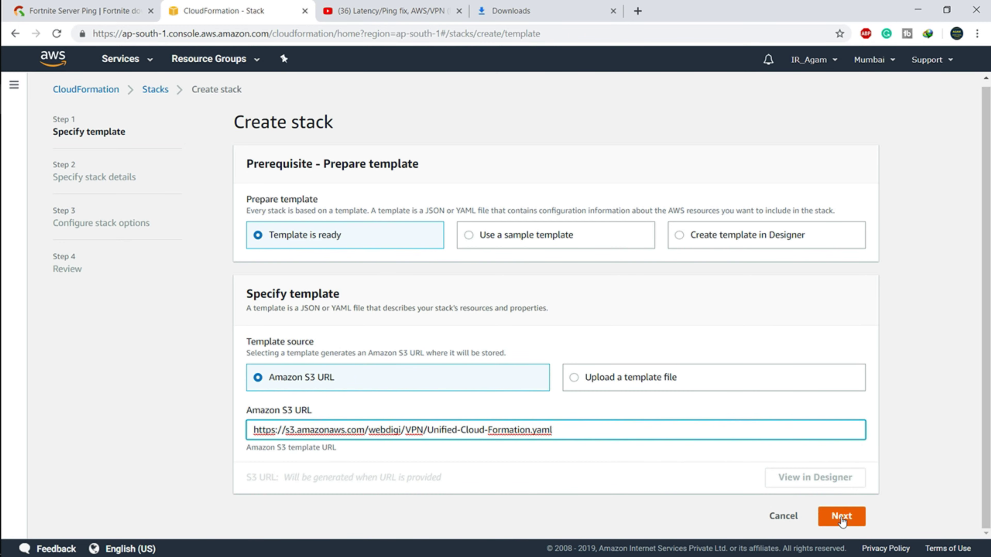
- On the stack details step, enter stack name TrialNew and begin filling the VPN username
click(842, 517)
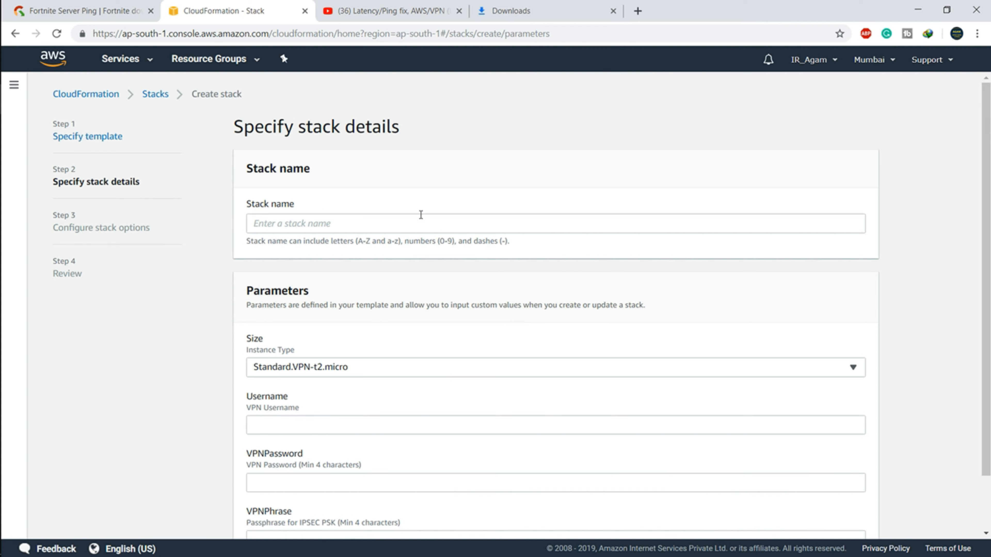
click(421, 222)
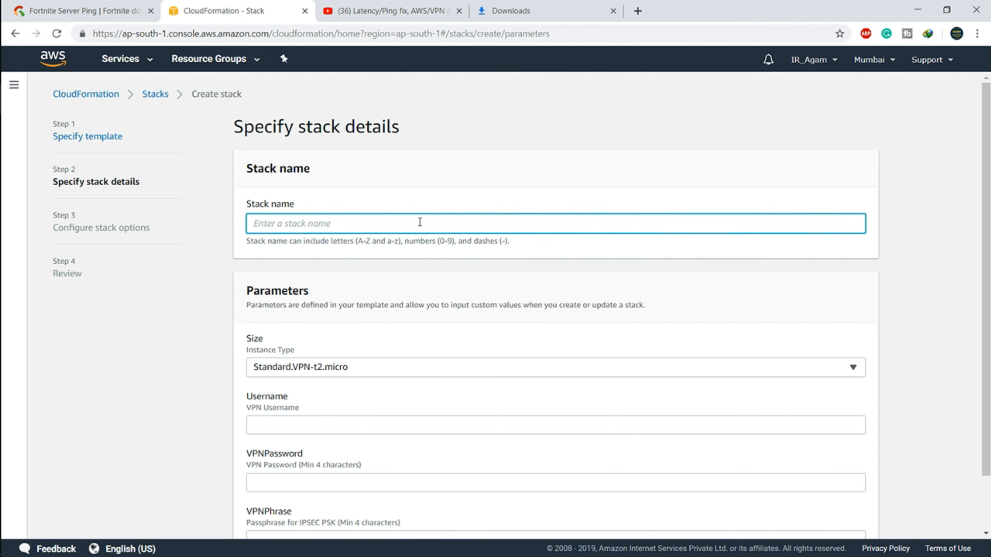
text(T)
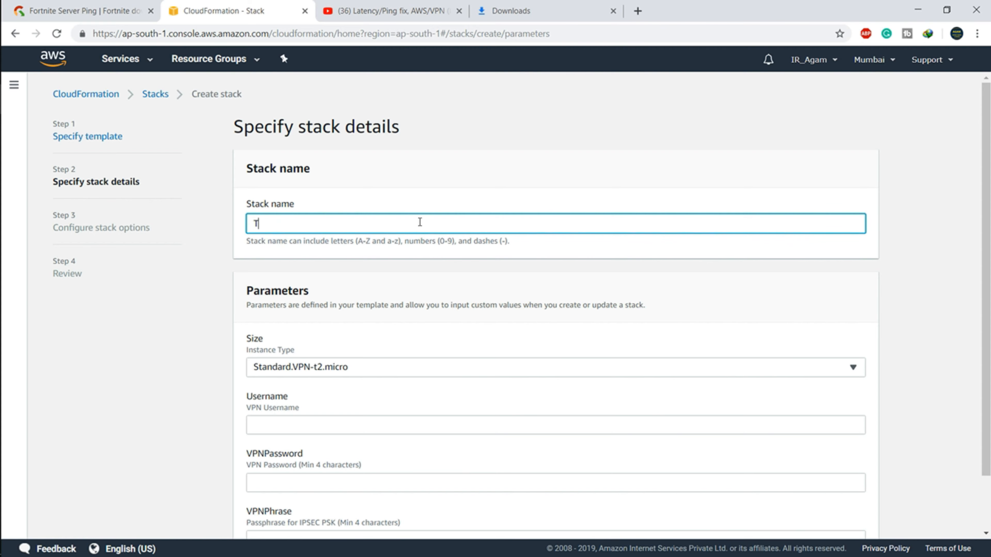
text(rialNew)
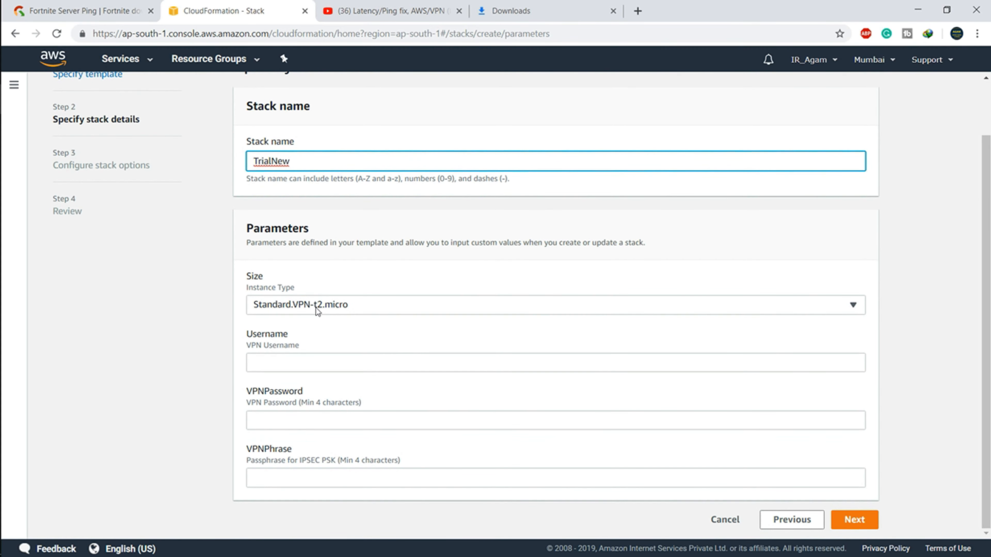
click(555, 362)
text(agam)
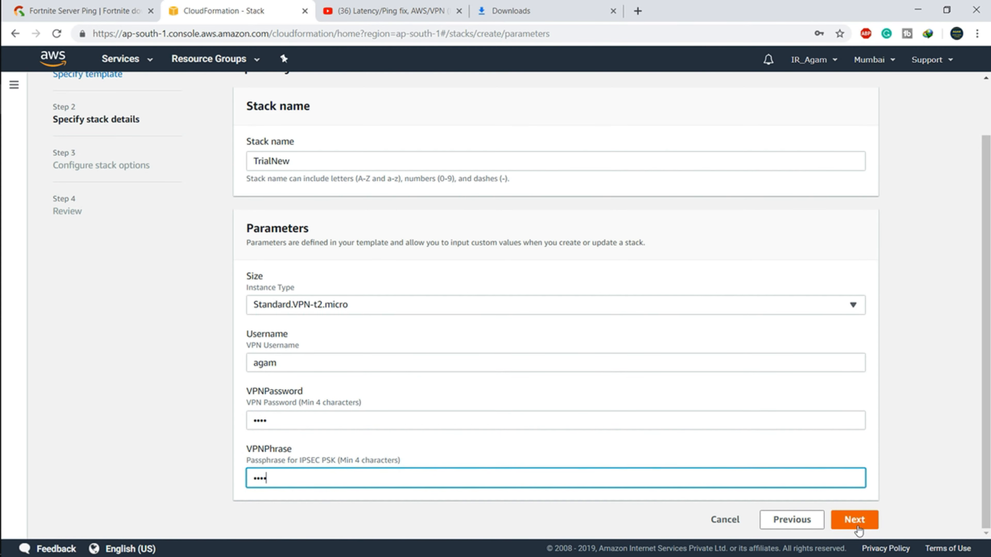
- Accept default stack options, review, and create the TrialNew stack
click(855, 521)
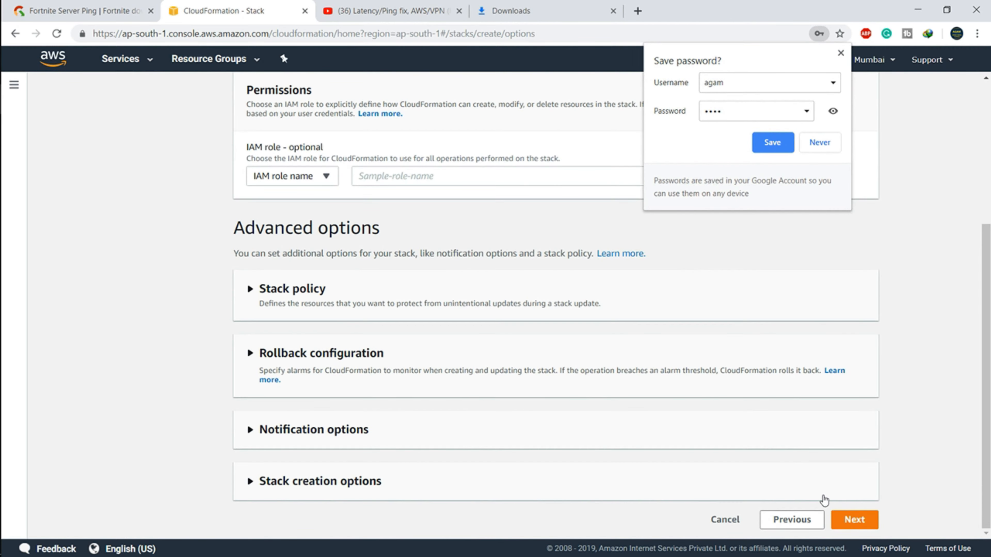
click(854, 520)
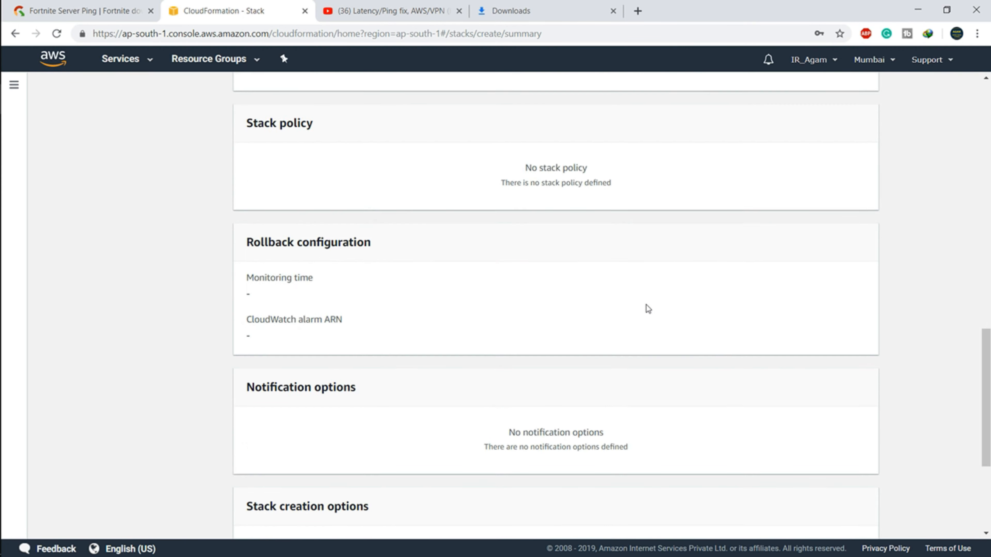
scroll(down, 3)
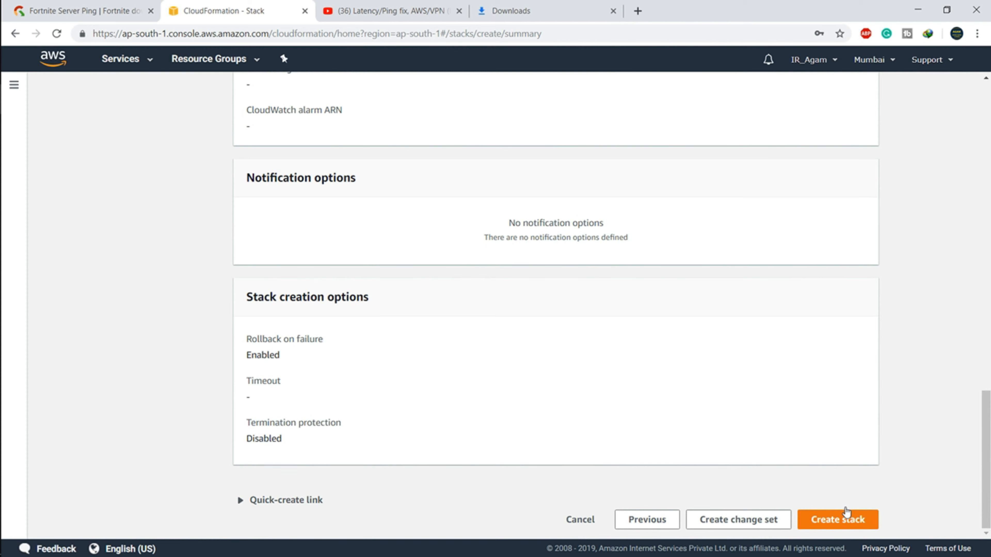
click(839, 520)
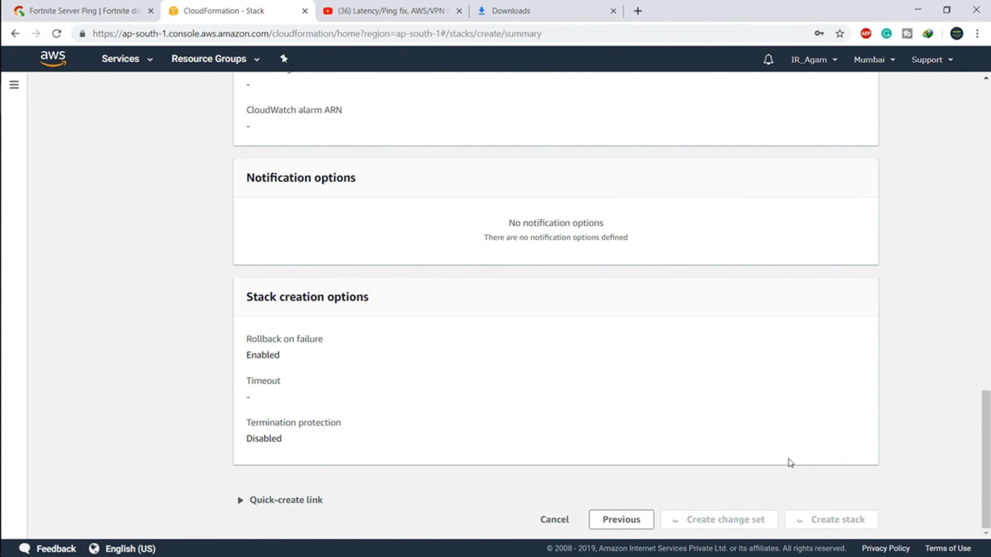
click(831, 520)
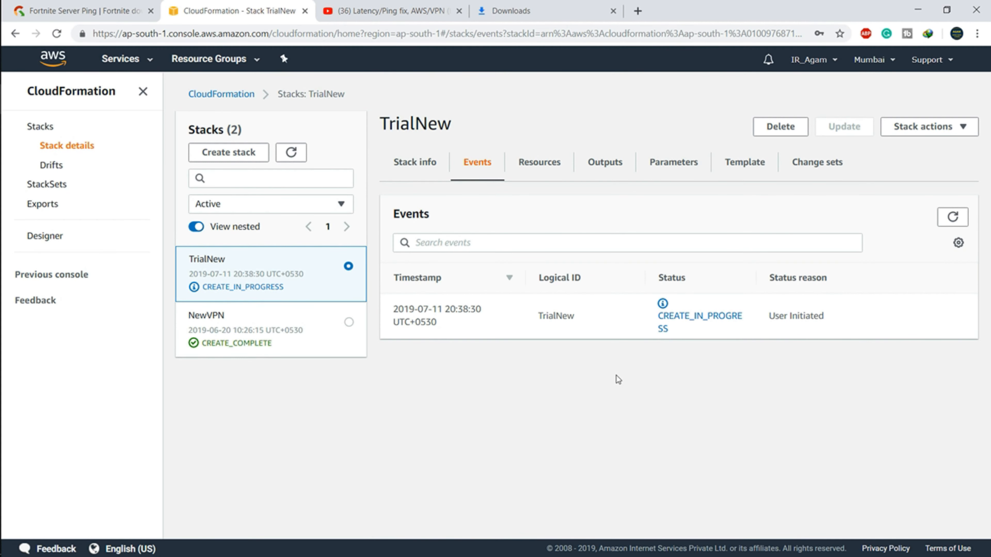
mouse_move(253, 294)
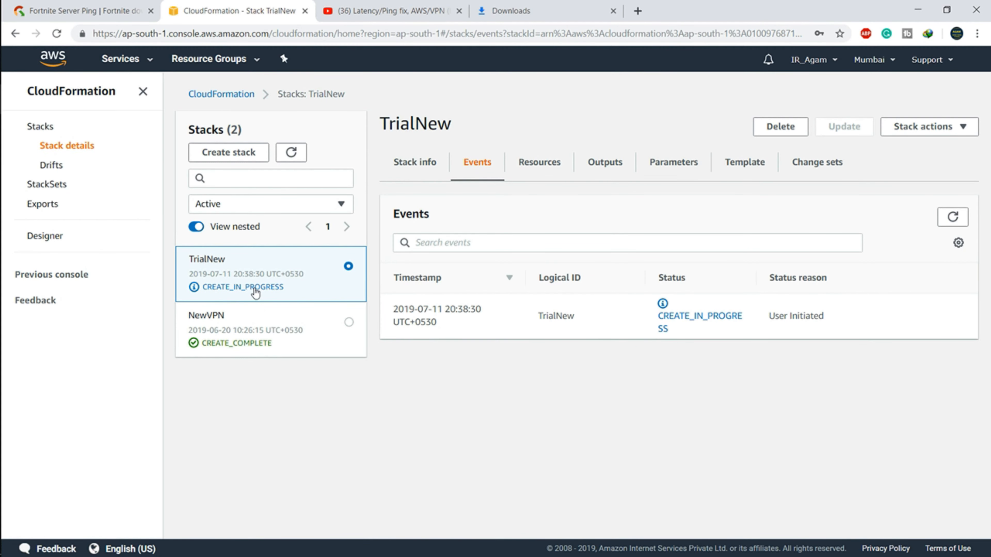
mouse_move(449, 346)
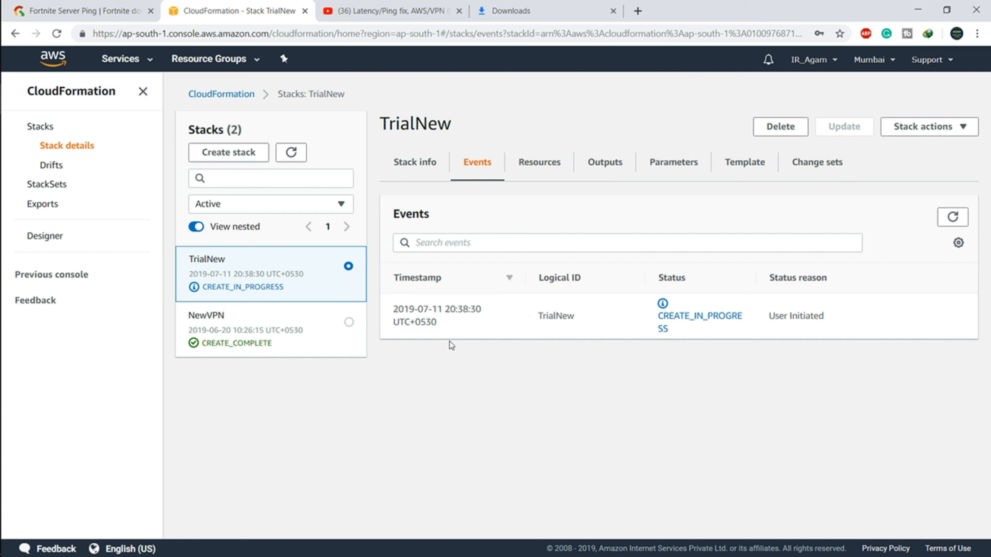
mouse_move(281, 290)
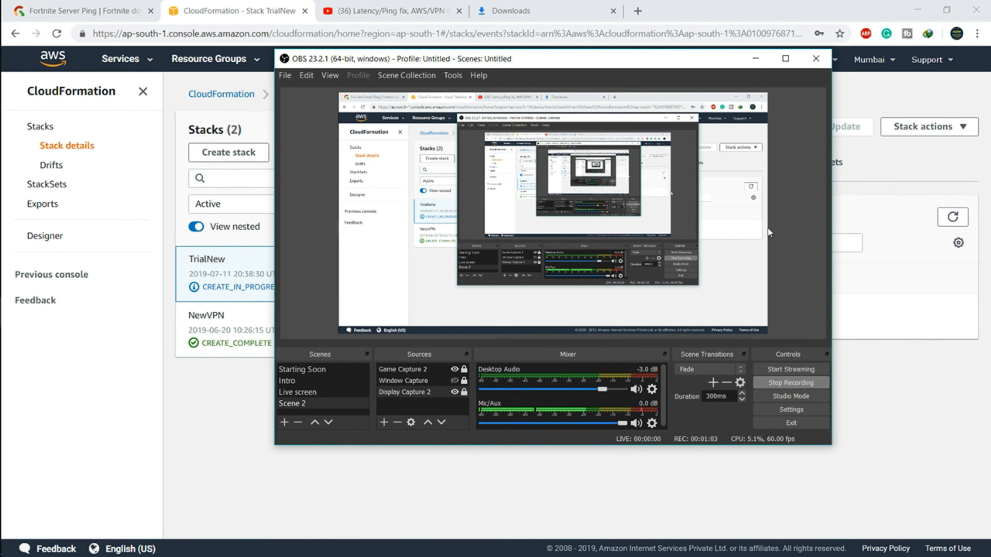
- Once TrialNew shows CREATE_COMPLETE, view its Outputs with VPNServerAddress 13.232.55.72
click(815, 59)
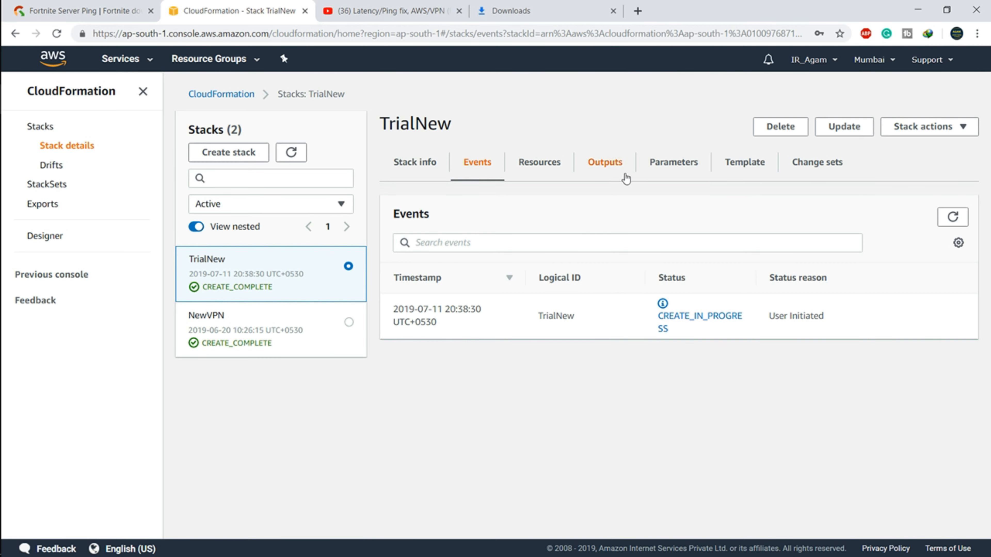
click(605, 162)
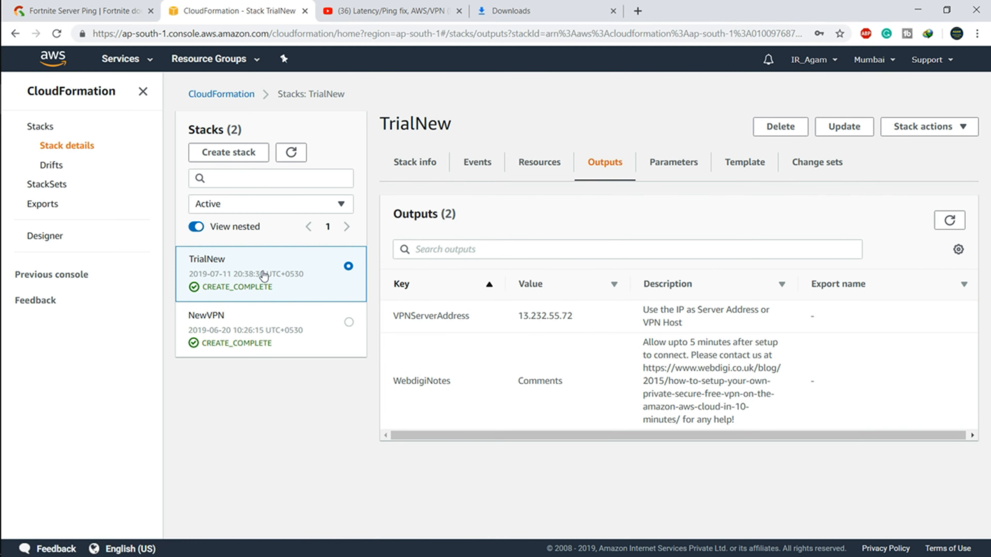
- Select the VPN server address 13.232.55.72 in Outputs, then show the Stack info overview
double_click(545, 321)
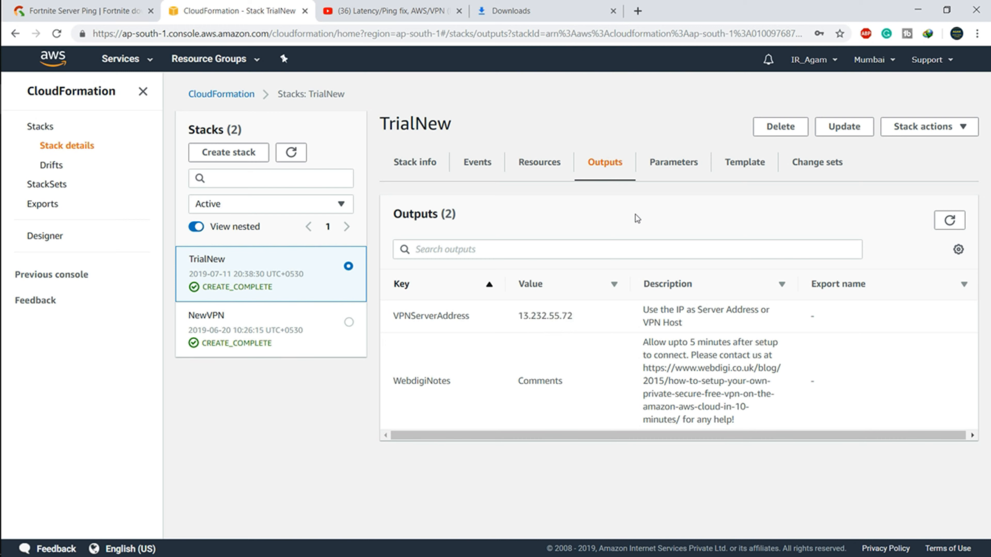
mouse_move(213, 216)
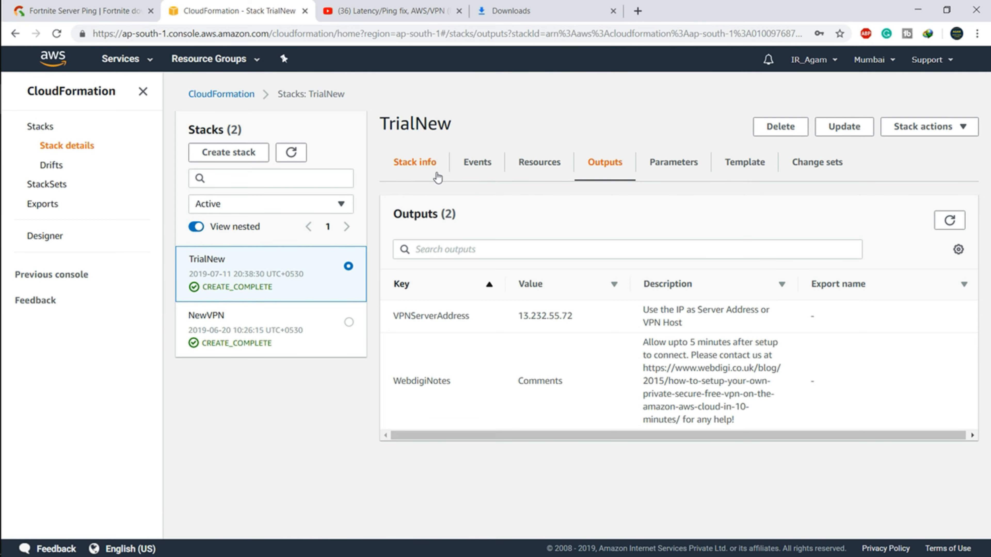
click(415, 162)
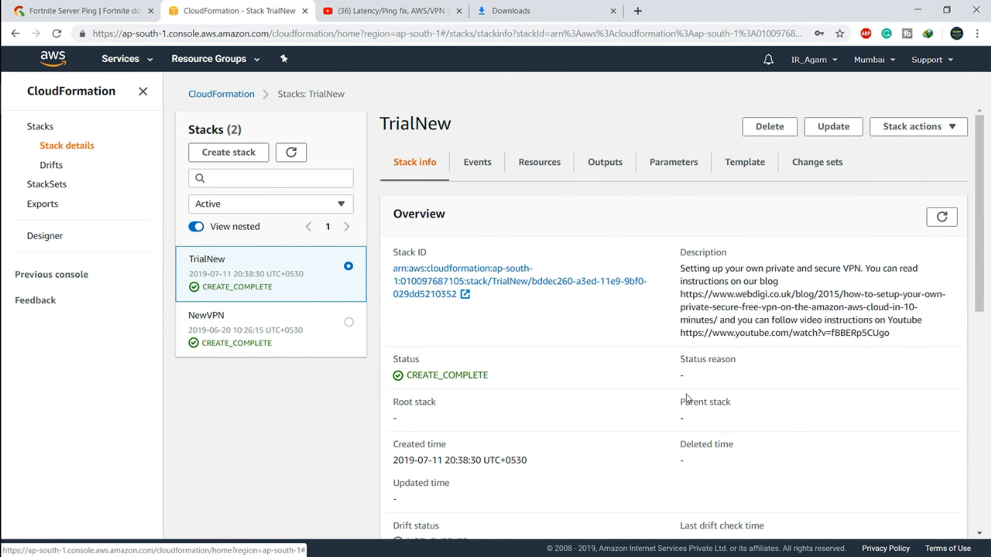
- From the stack's Resources list, open the VPNServerInstance in the EC2 console
click(540, 162)
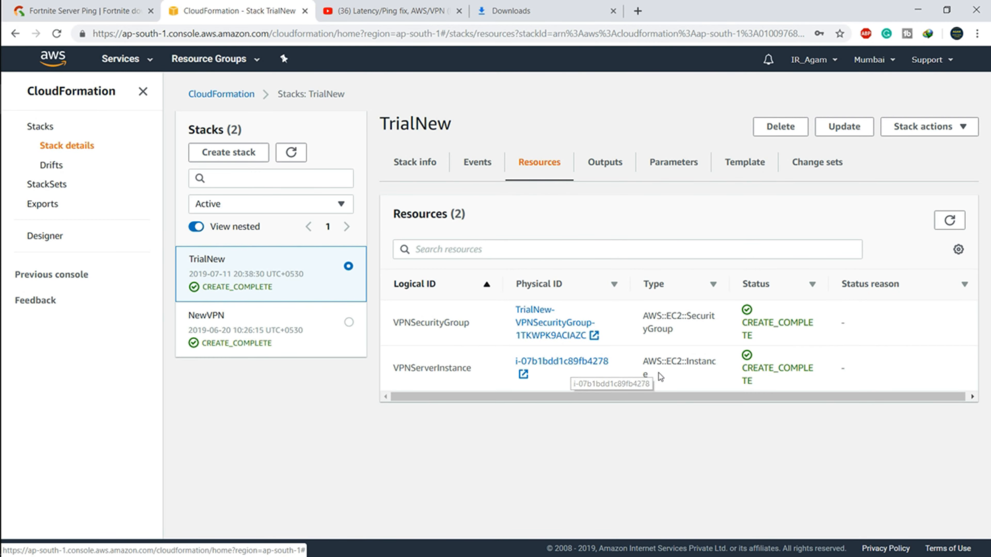
click(561, 361)
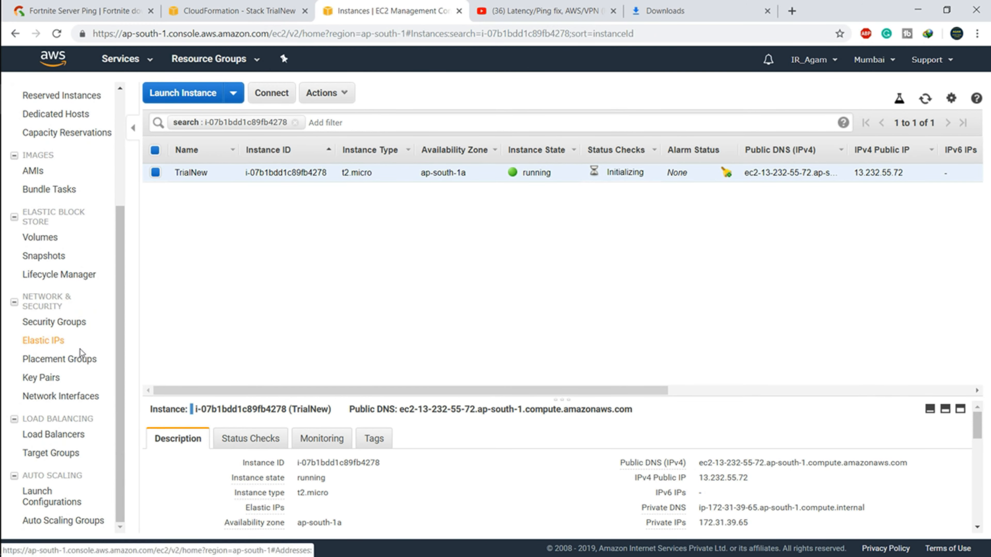
mouse_move(49, 346)
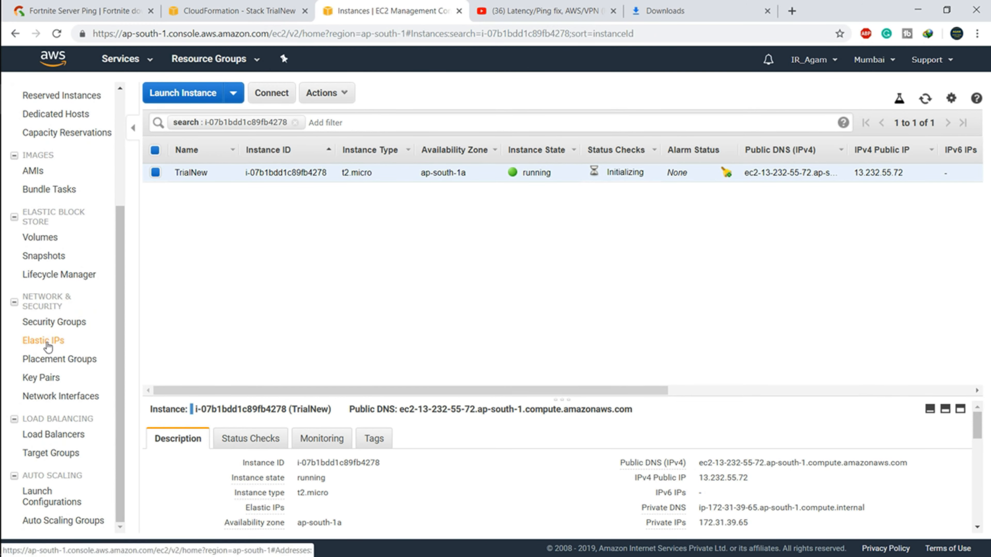
- Allocate a new Elastic IP address 13.127.39.188 and copy it
click(44, 341)
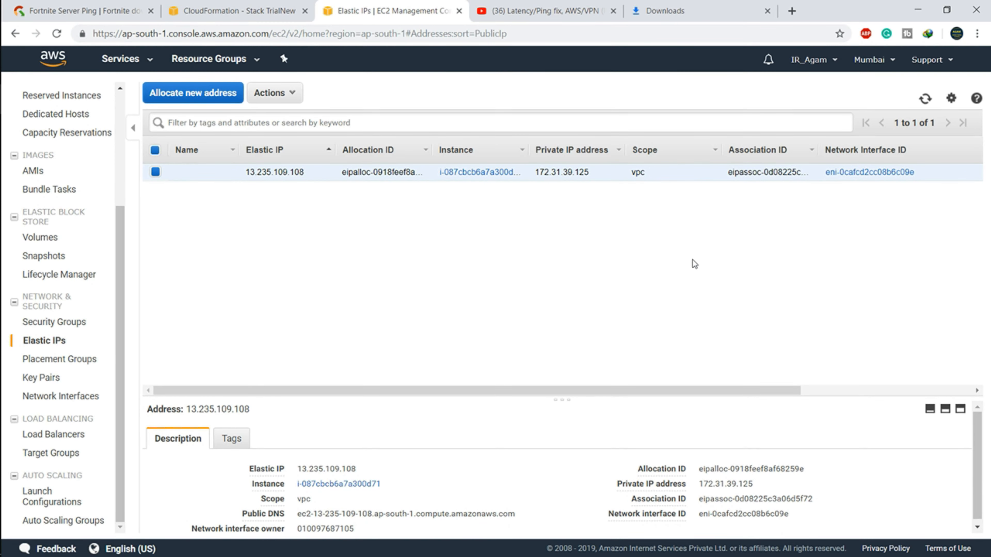
click(192, 93)
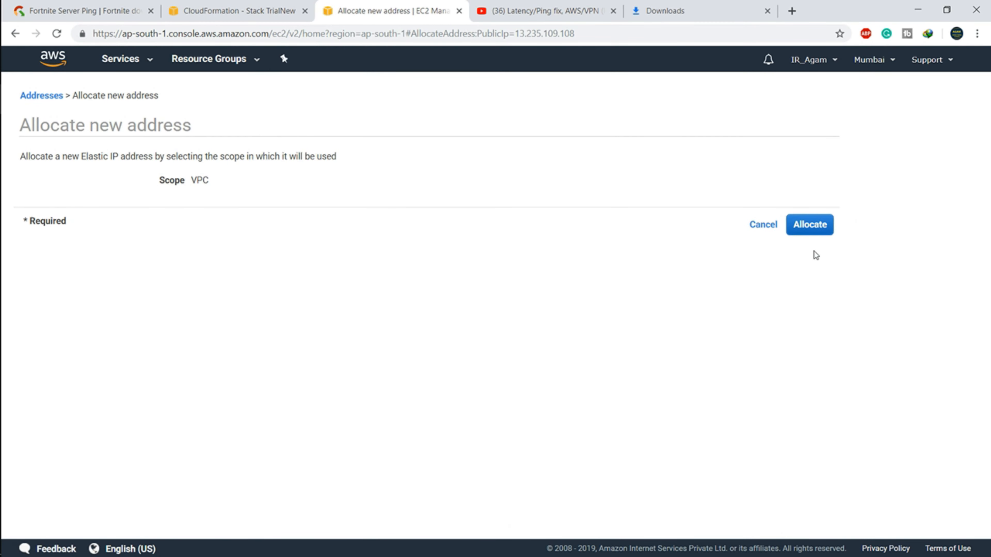
mouse_move(795, 214)
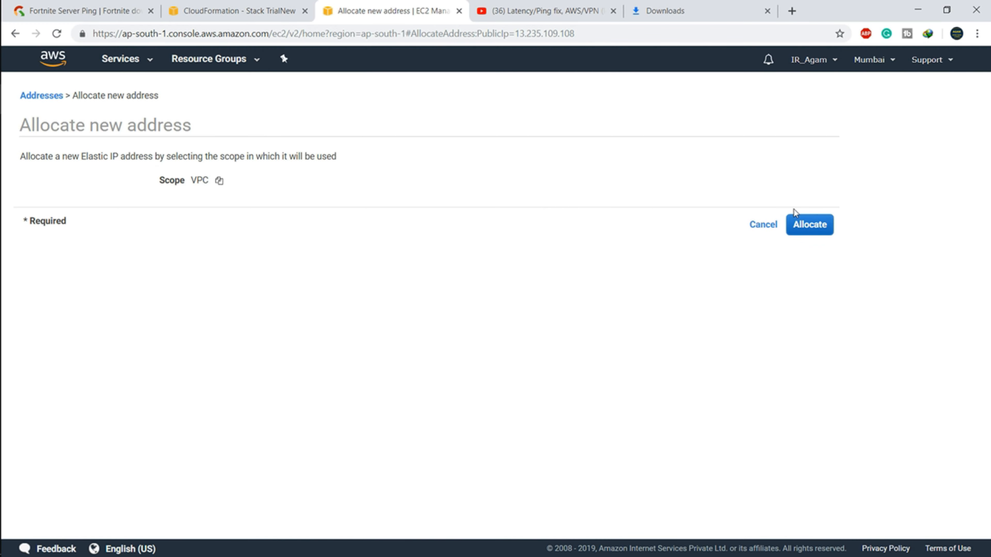
click(809, 225)
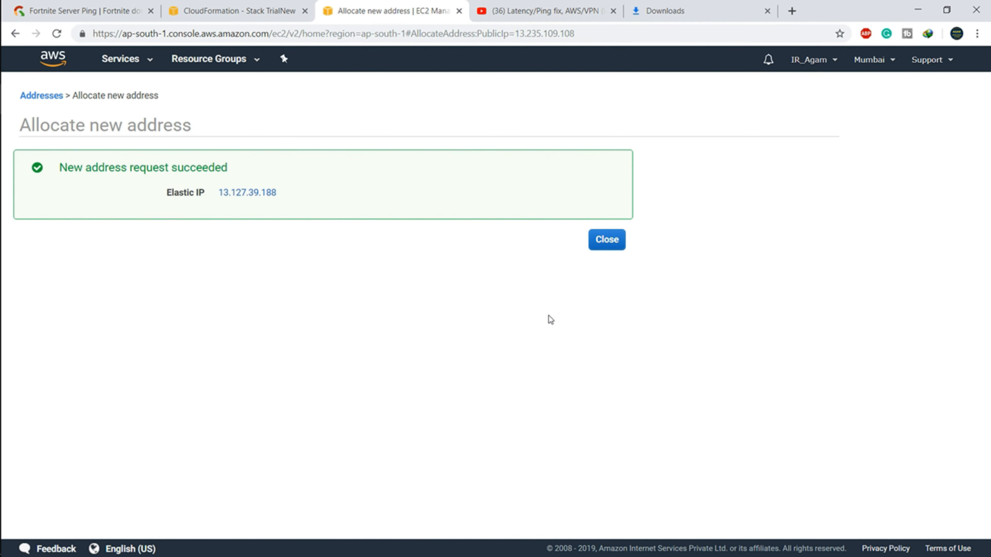
mouse_move(545, 230)
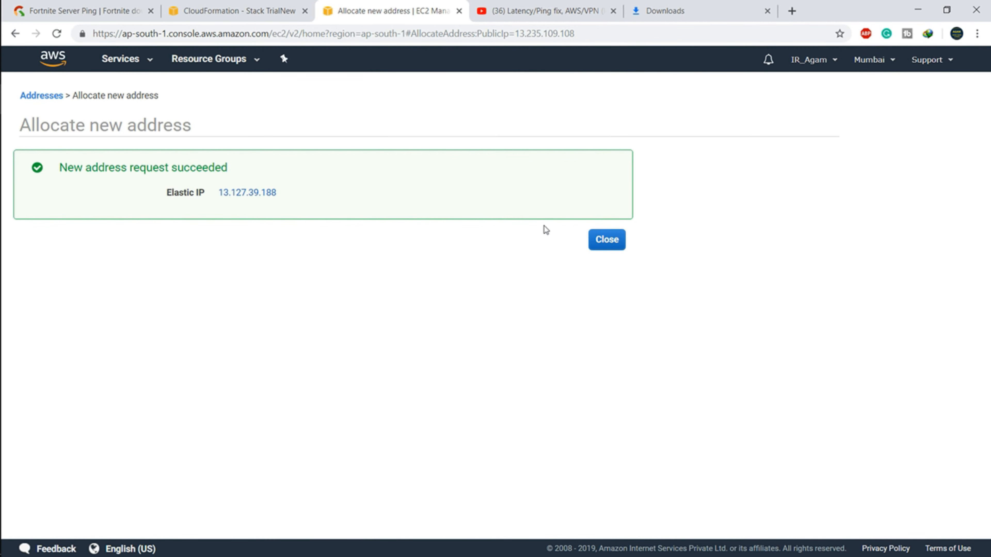
double_click(247, 192)
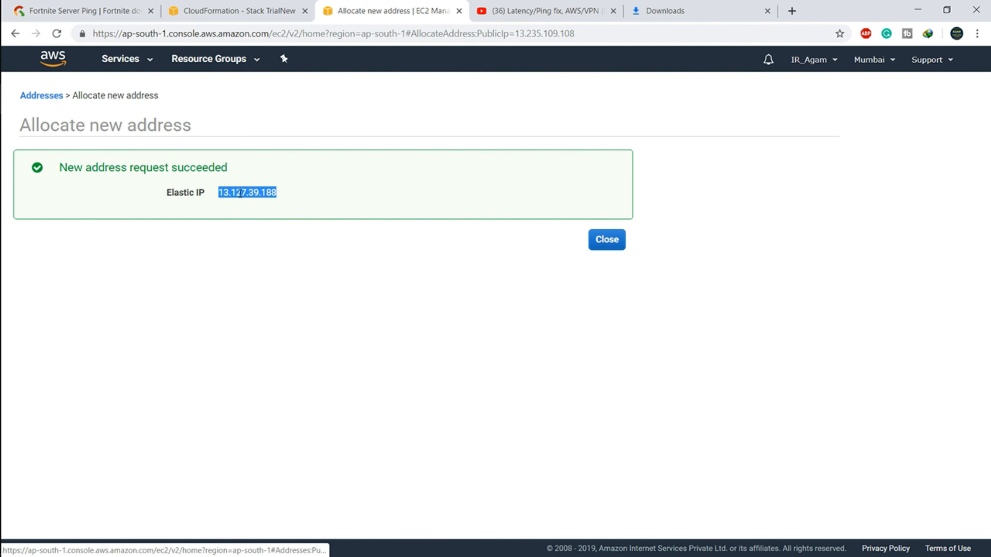
click(607, 240)
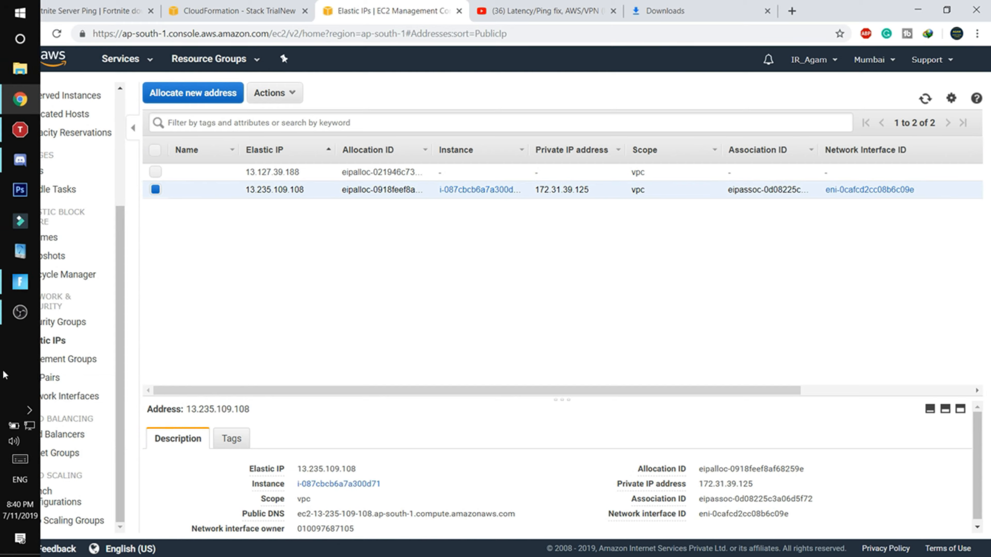
- Switch over to the Windows VPN settings page
click(18, 14)
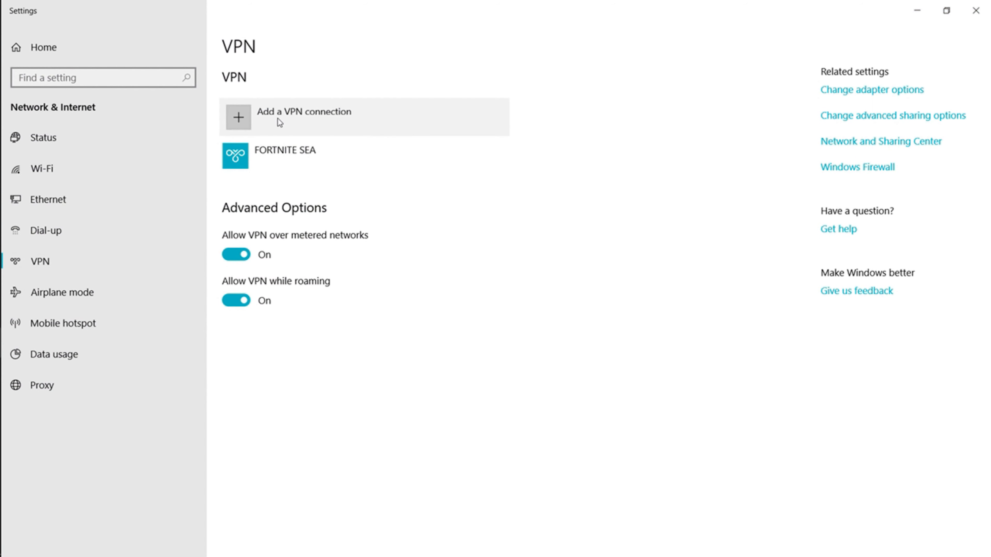
- Add a Windows built-in VPN 'Trial fortnite' for server 13.127.39.188 with saved password and save it
click(283, 117)
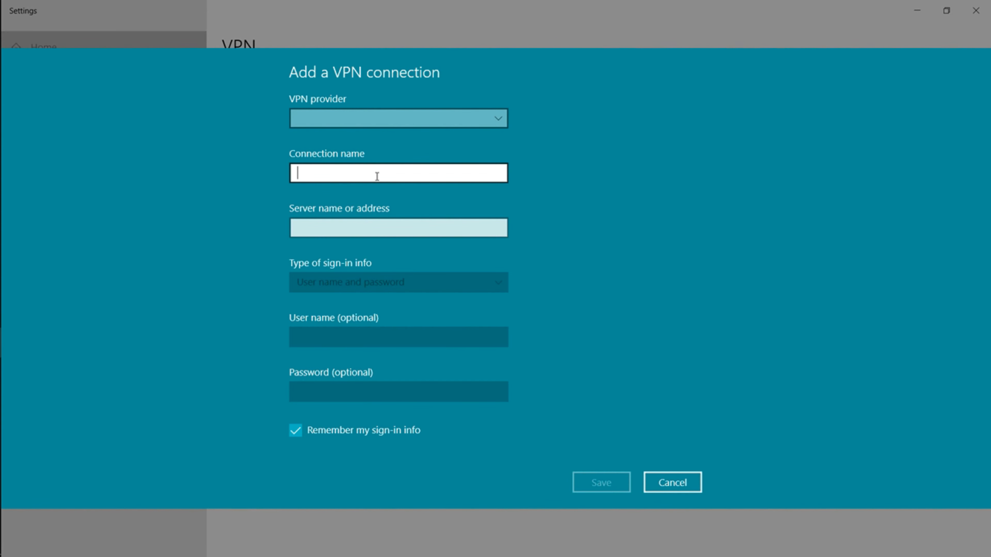
text(13.127.39.188)
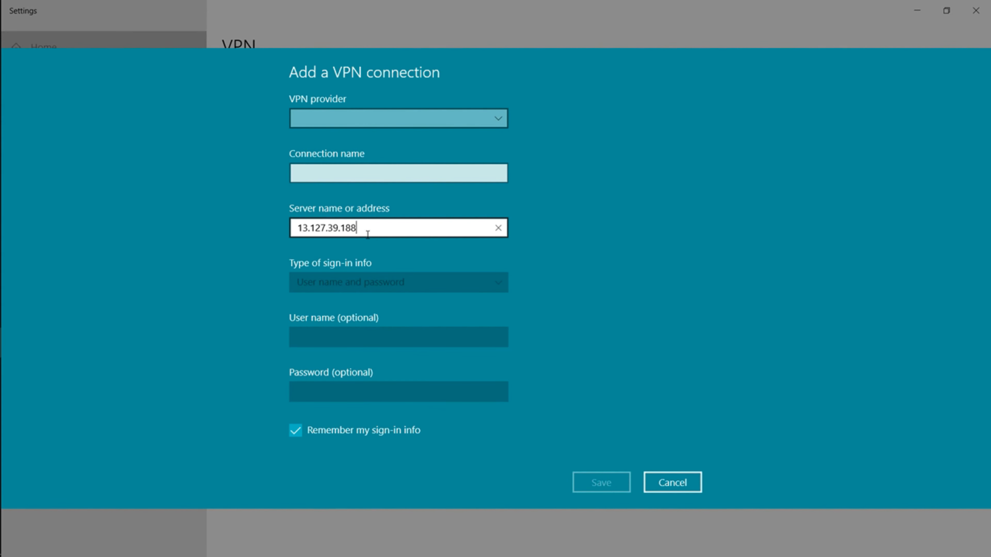
click(377, 177)
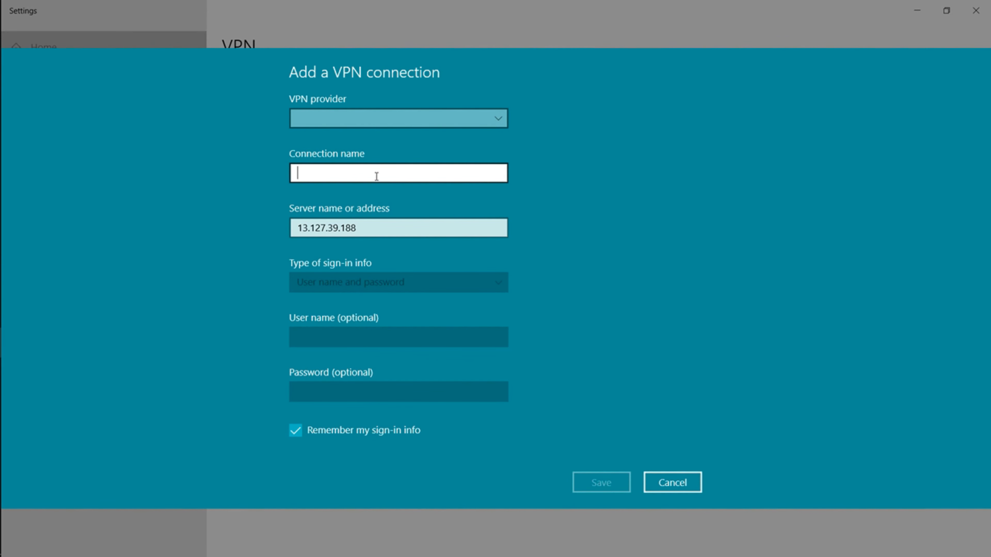
text(Trial for)
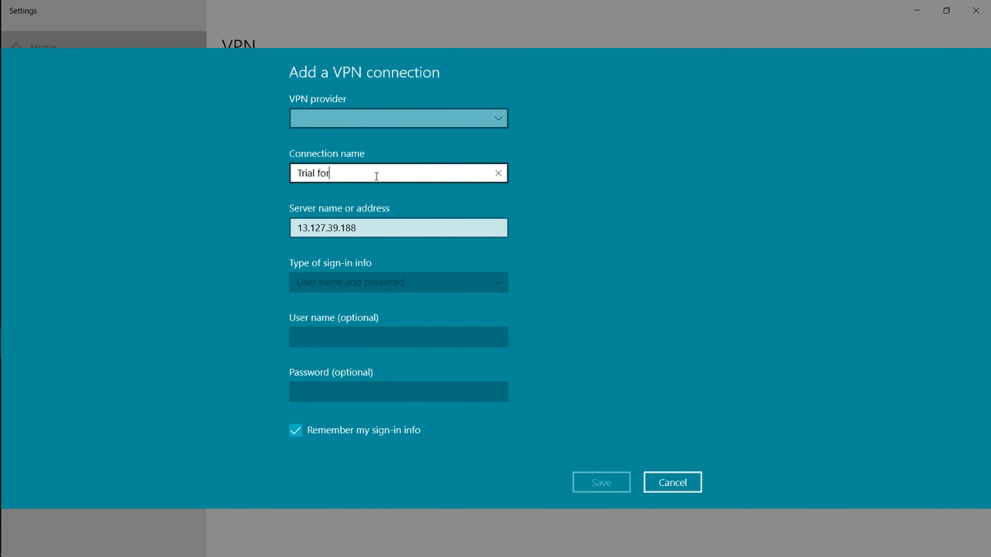
text(tnite)
click(399, 337)
text(agam)
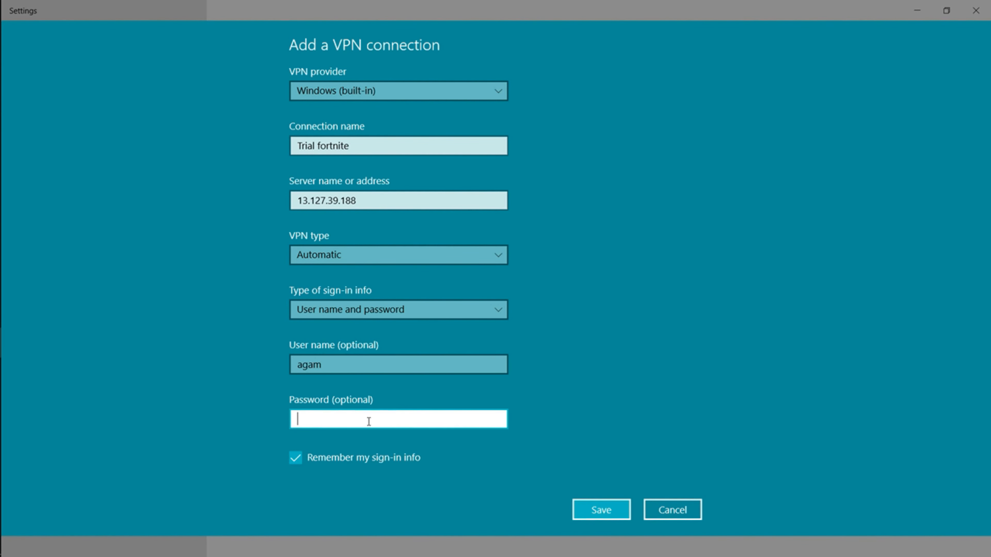
text(••••)
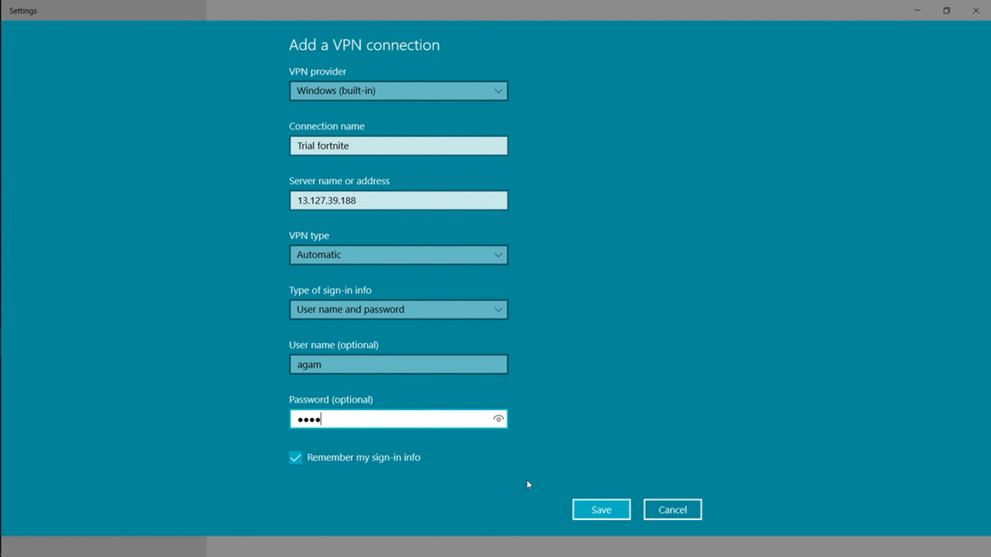
click(602, 510)
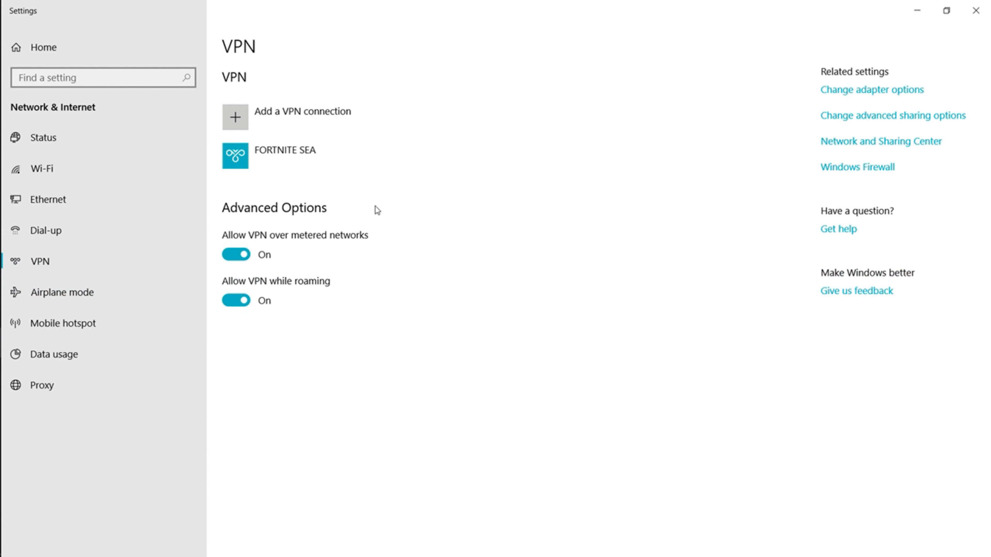
- Connect to the new VPN from the network flyout, then return to the TrialNew CloudFormation stack
key(alt+tab)
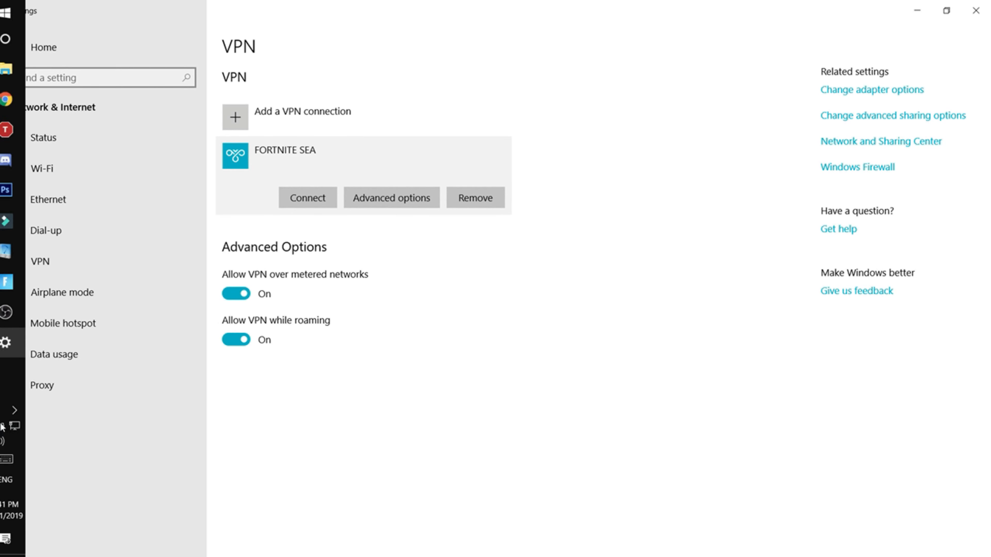
click(15, 427)
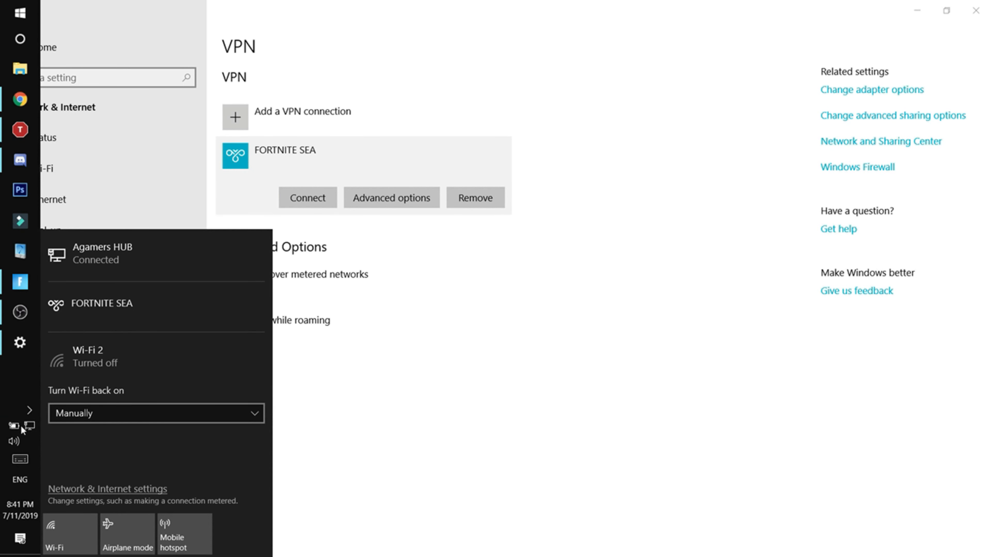
click(308, 197)
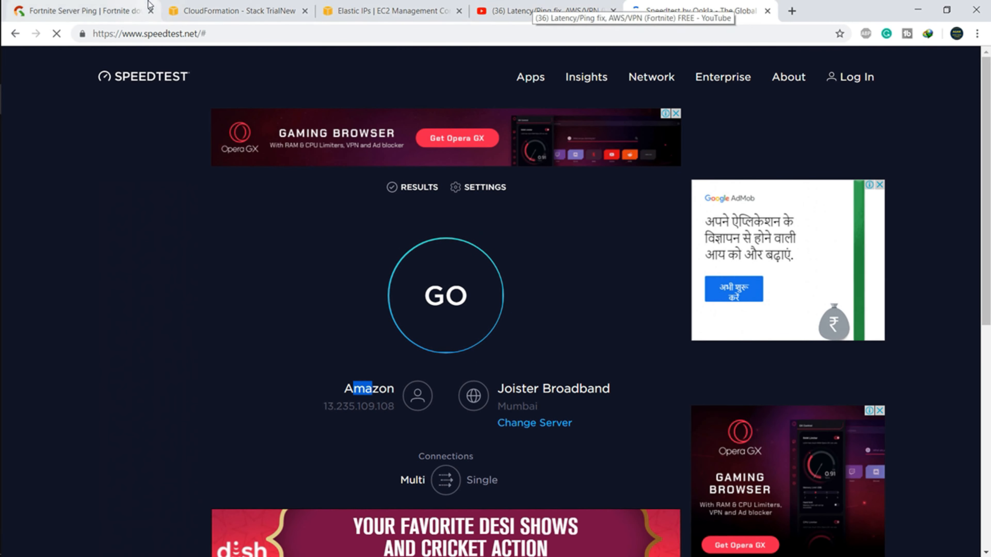
click(77, 10)
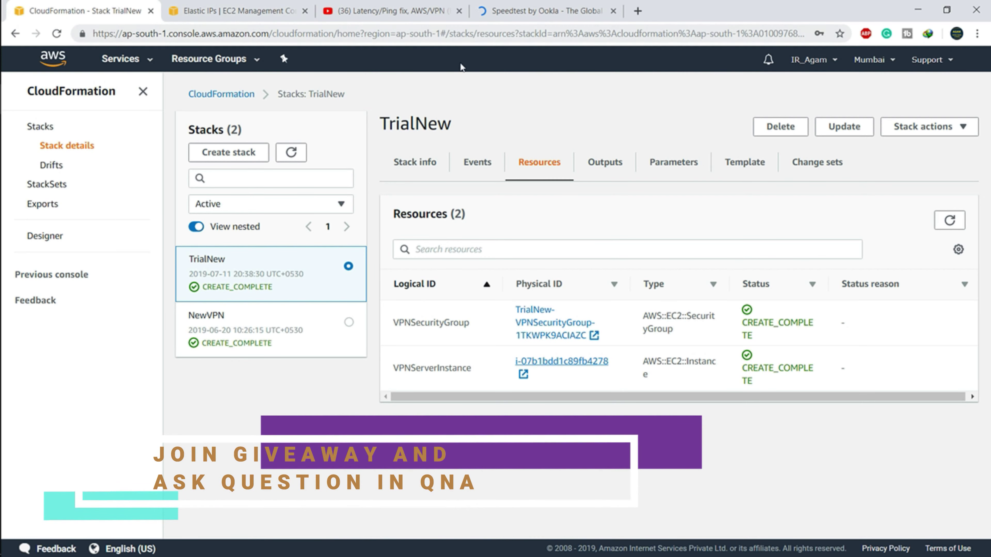
- Bring up the Alt+Tab window switcher listing Settings, OBS, ThrottleStop, Discord and Fortnite
key(alt+tab)
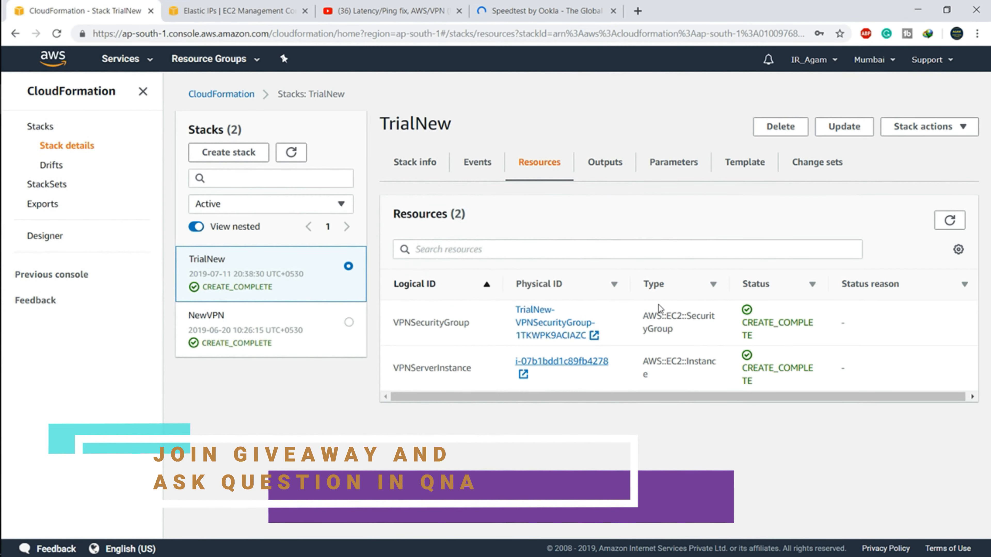
key(alt+tab)
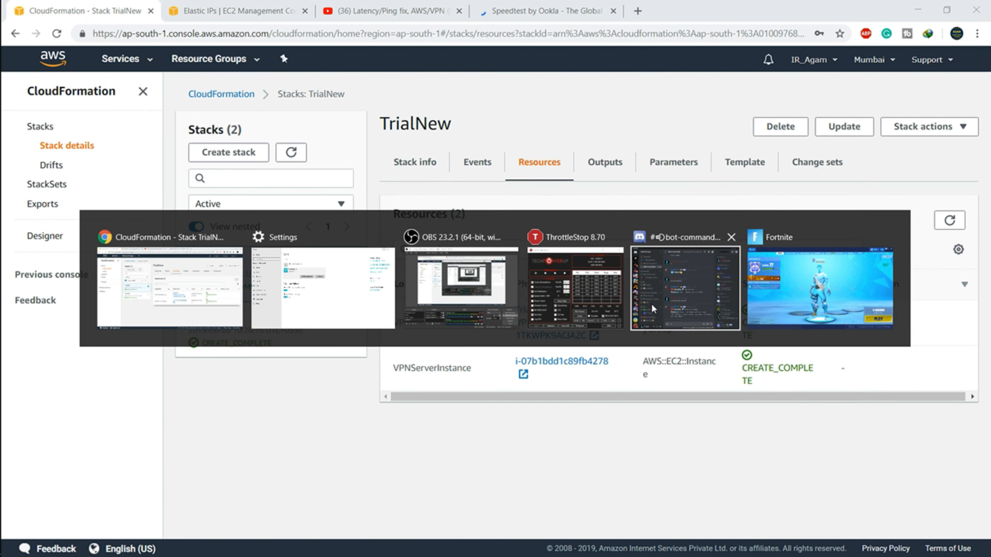